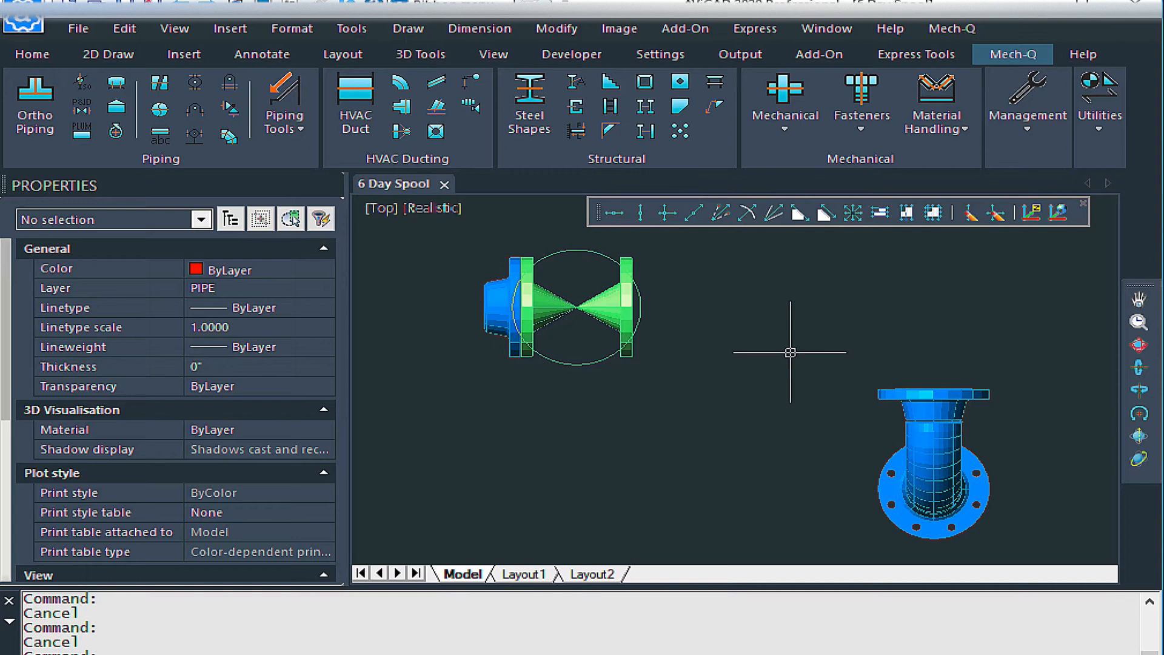
pyautogui.moveTo(707, 553)
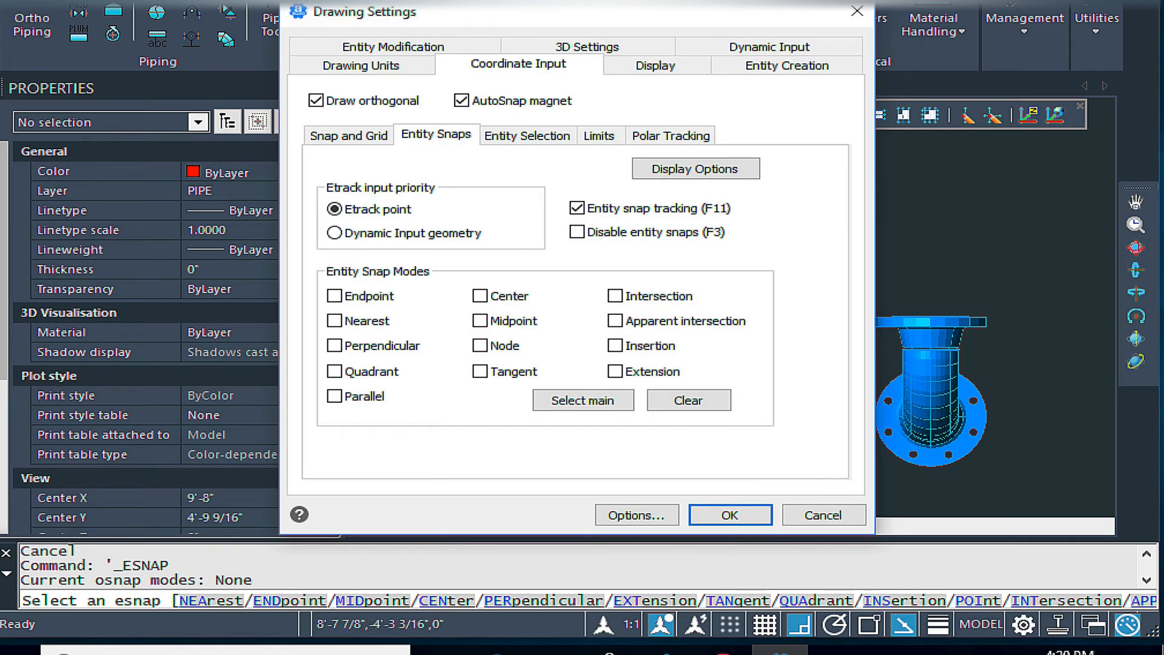
# Turn on Endpoint and Node entity snaps via the OS drawing settings and confirm.
pyautogui.click(334, 295)
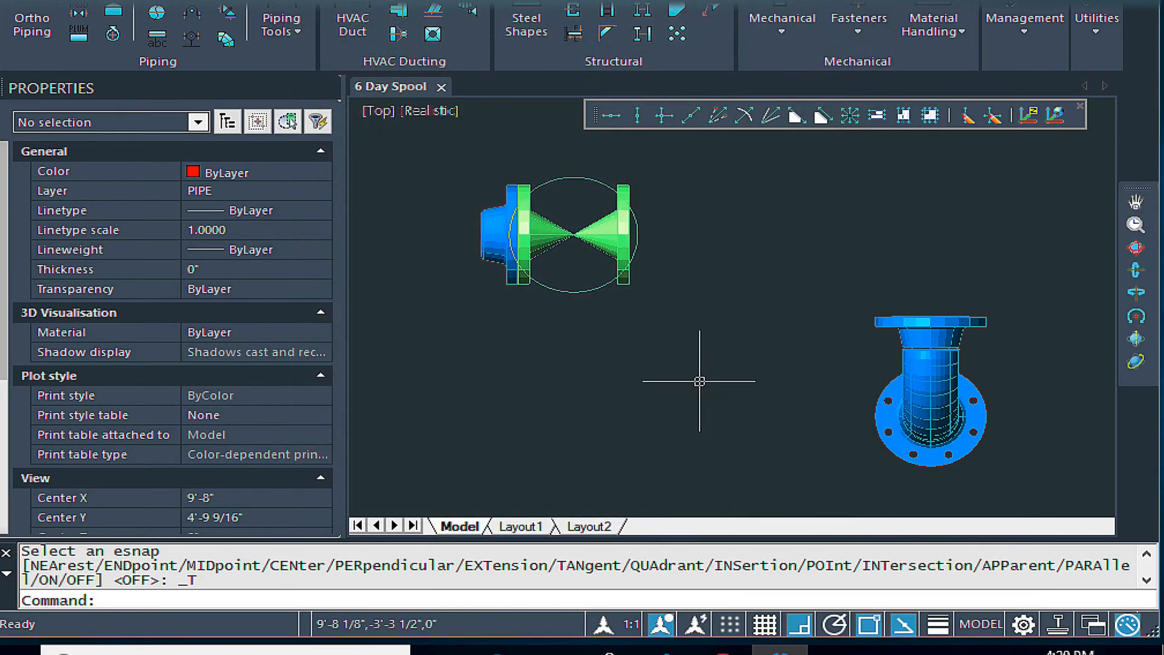
pyautogui.press('Escape')
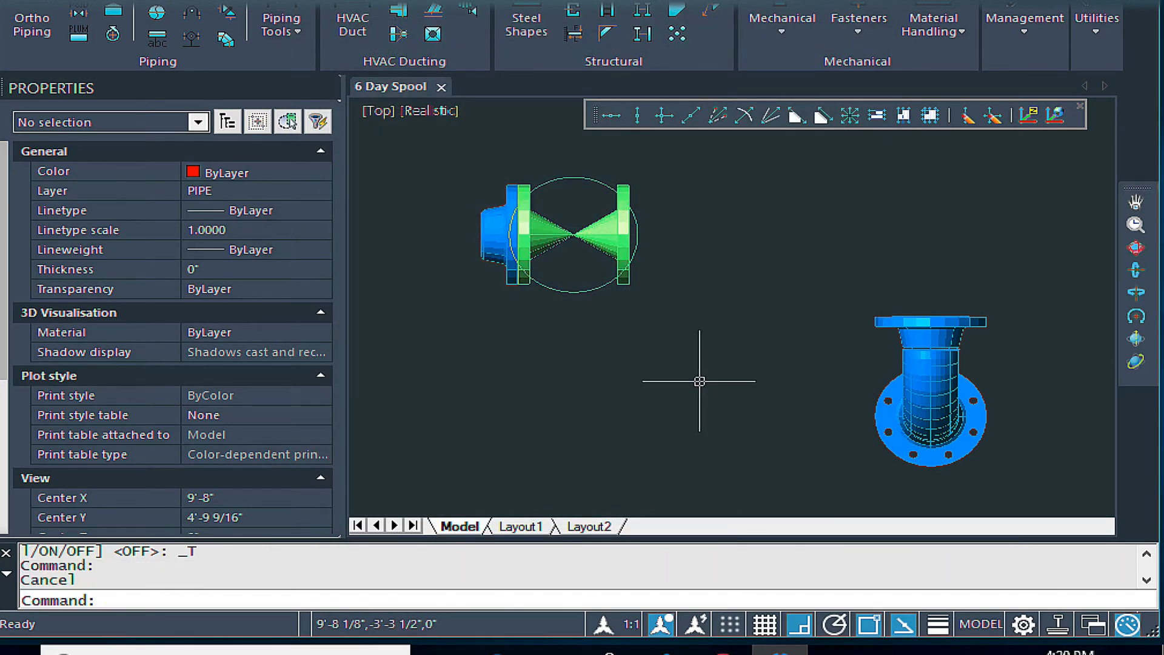
pyautogui.write('OS')
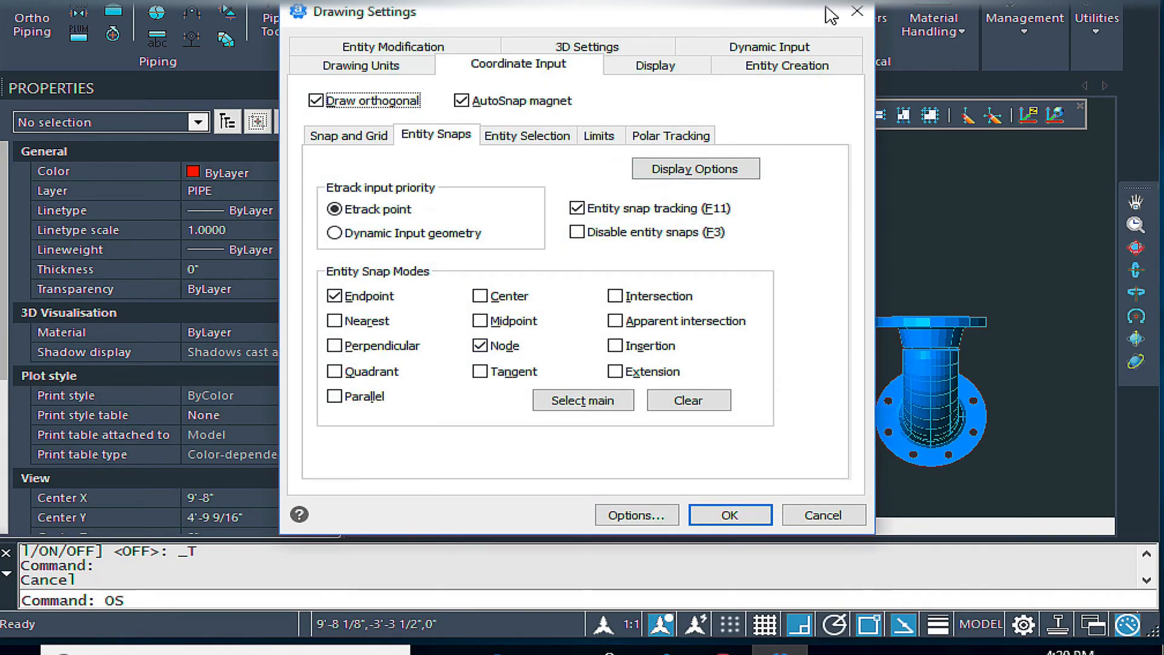
pyautogui.click(729, 515)
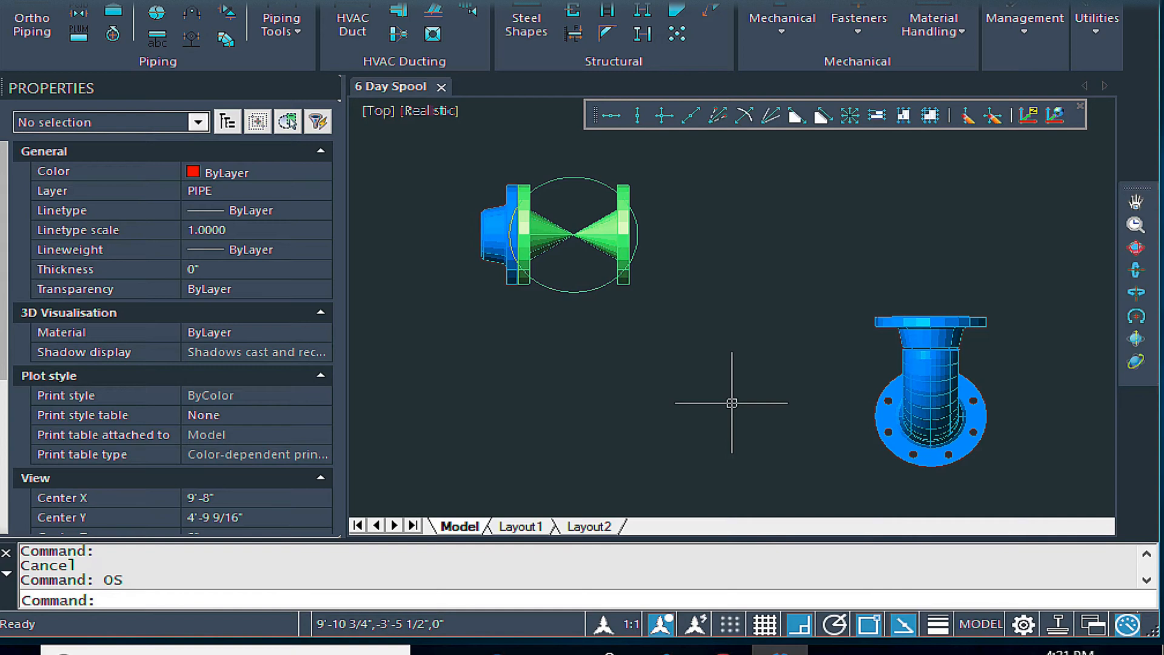
pyautogui.moveTo(759, 467)
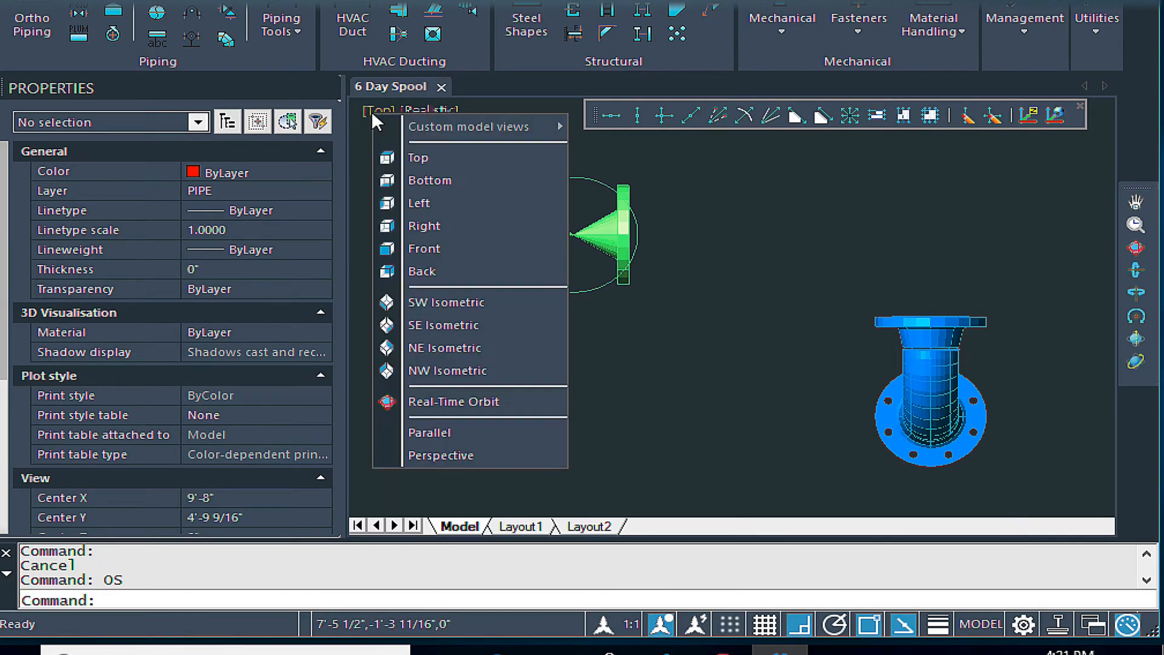
# Show the spool in SW Isometric view with Realistic shading.
pyautogui.click(446, 302)
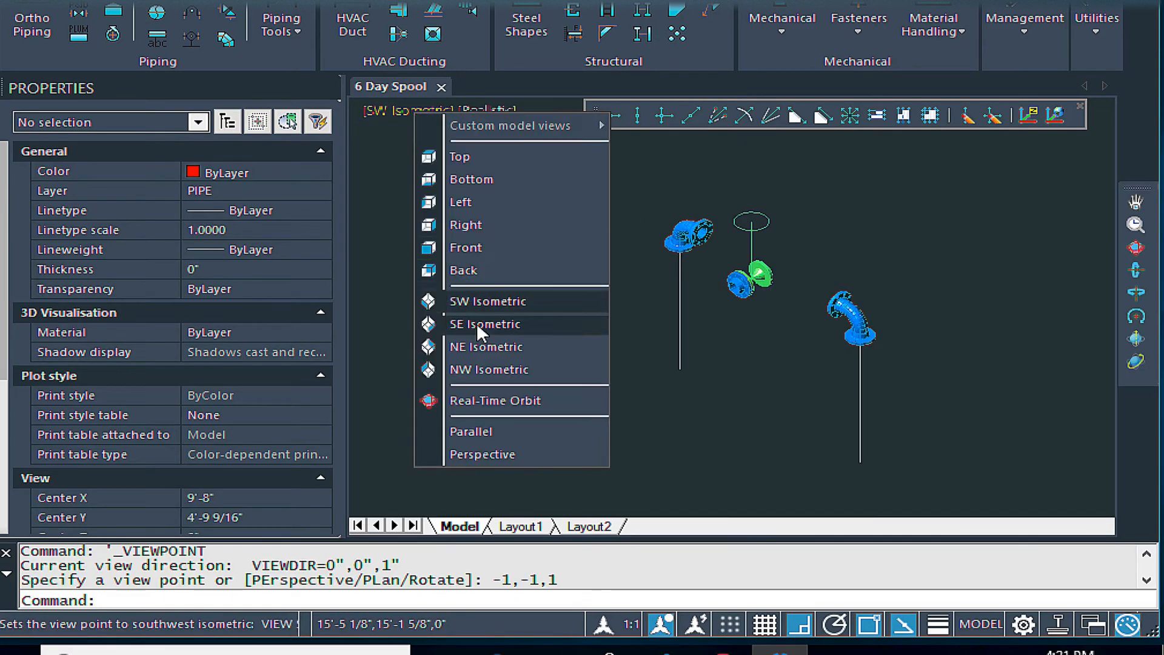
pyautogui.moveTo(496, 391)
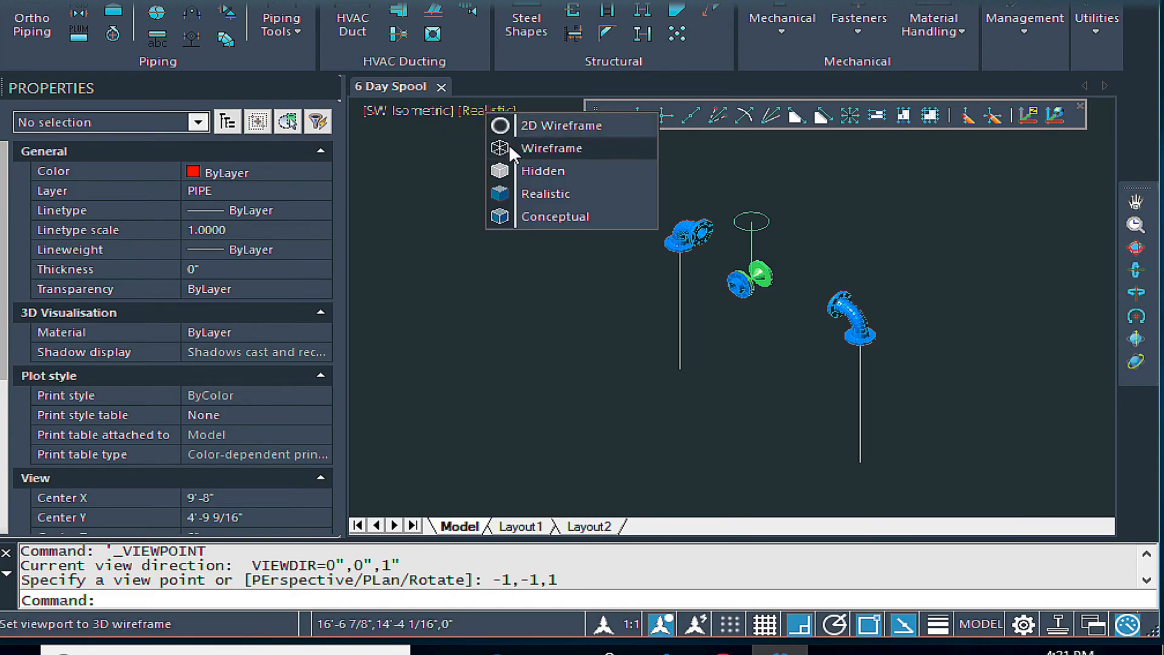
pyautogui.click(551, 148)
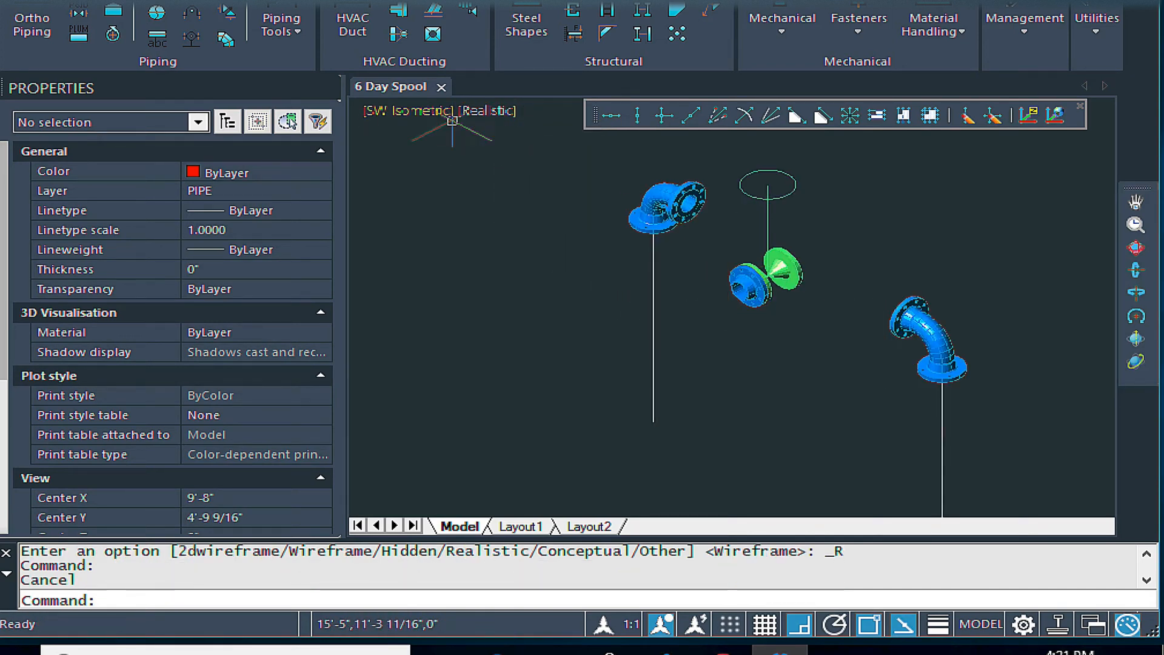
pyautogui.moveTo(827, 335)
pyautogui.write('mqPipe')
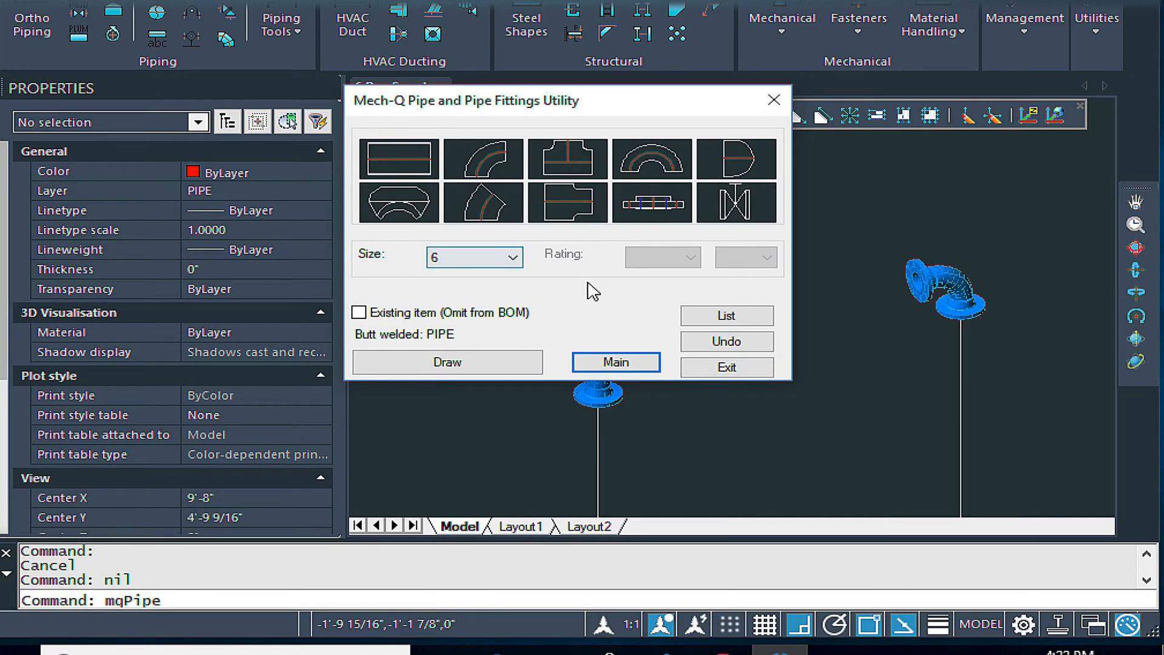
# Accept the pipe options (weld gap 0.125), set nominal size to 4 inch and choose a flange.
pyautogui.click(616, 363)
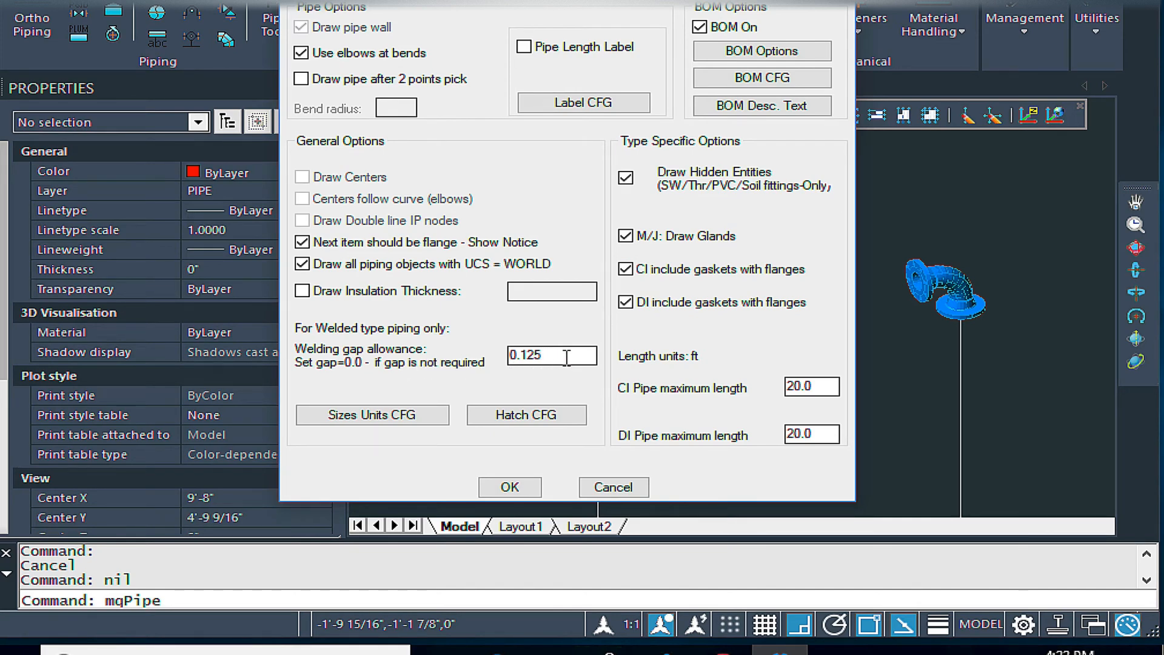
pyautogui.click(510, 486)
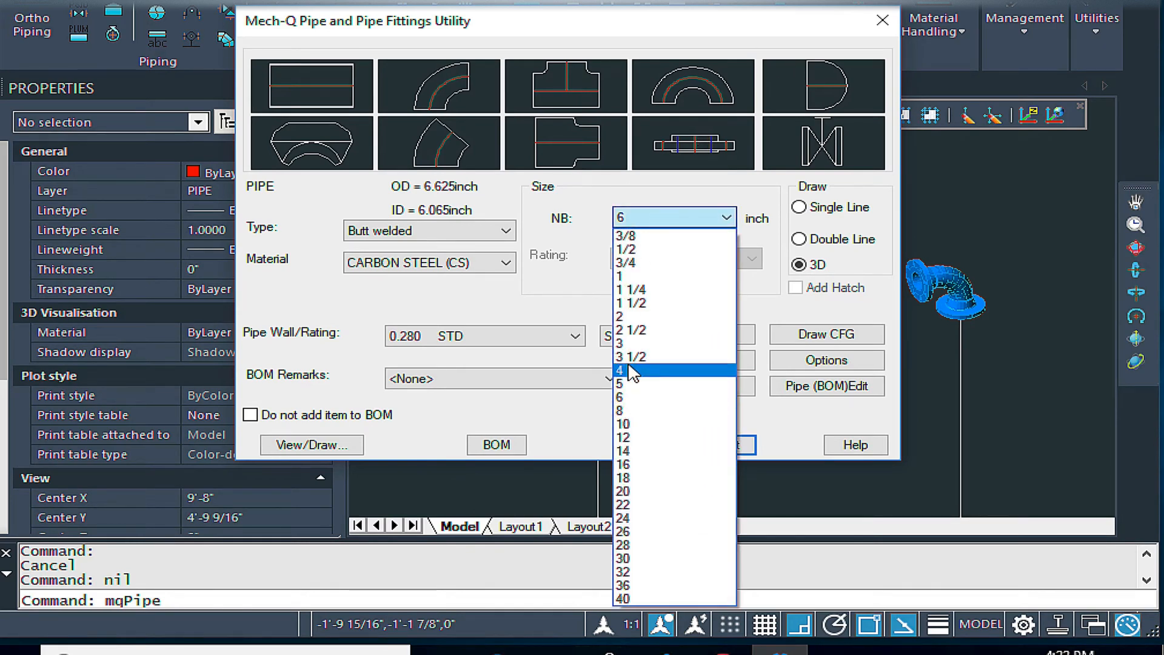
pyautogui.click(625, 370)
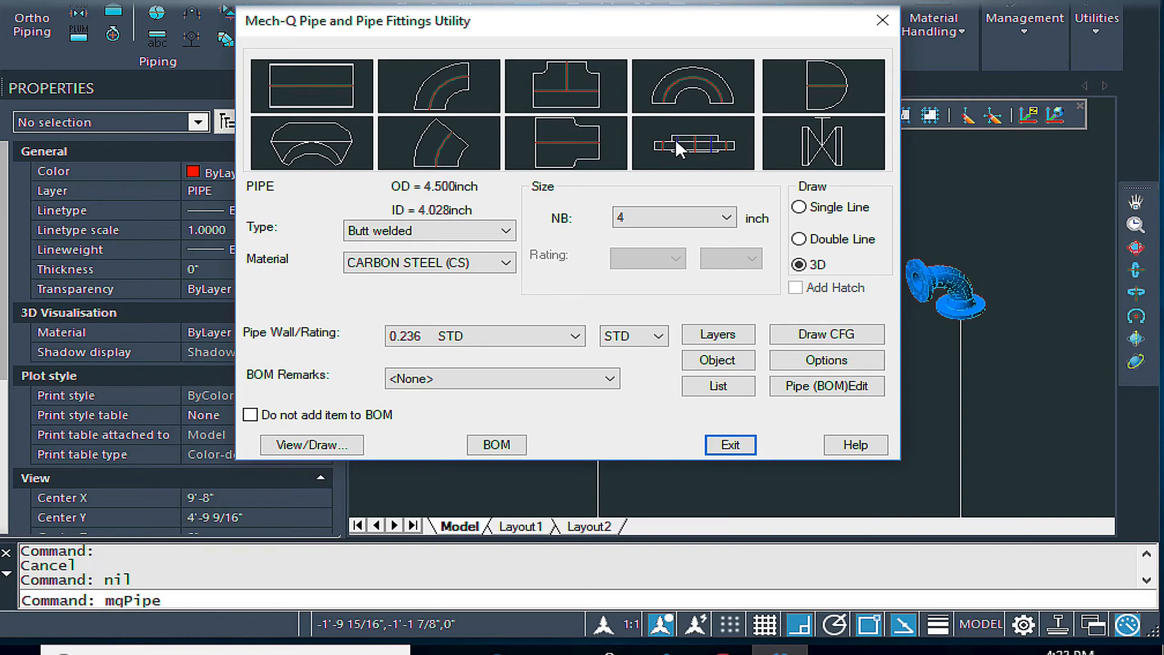
pyautogui.click(692, 143)
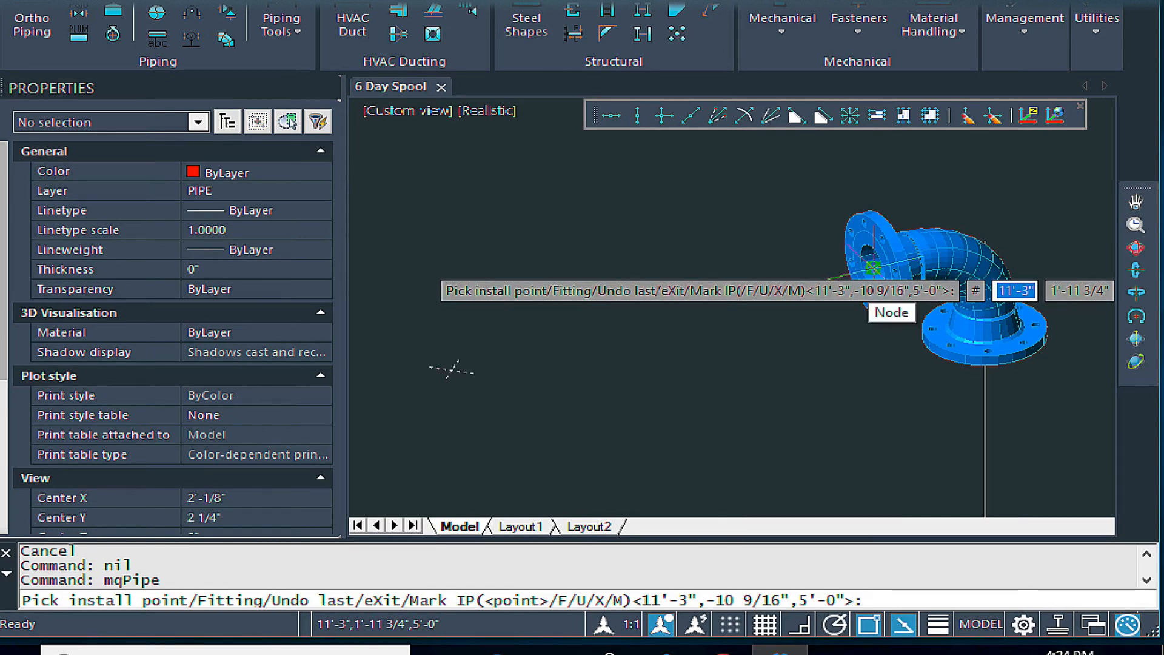
# Attach a 4-inch flange at the elbow's node and draw a class 150 ANSI flange.
pyautogui.click(874, 268)
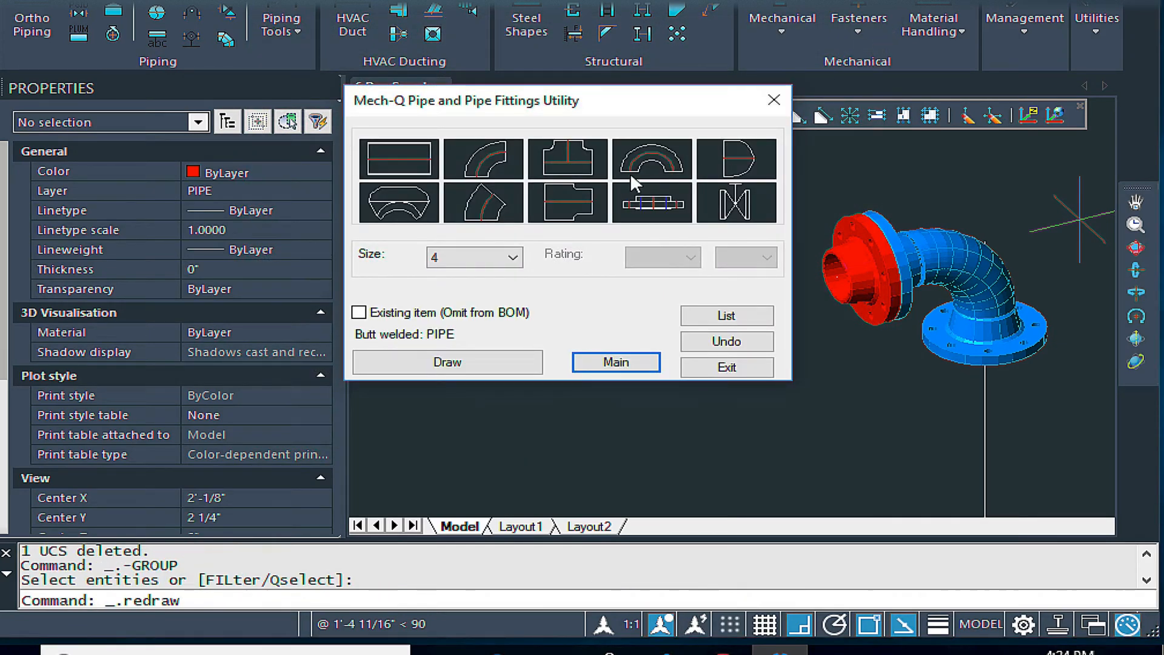
pyautogui.moveTo(1140, 281)
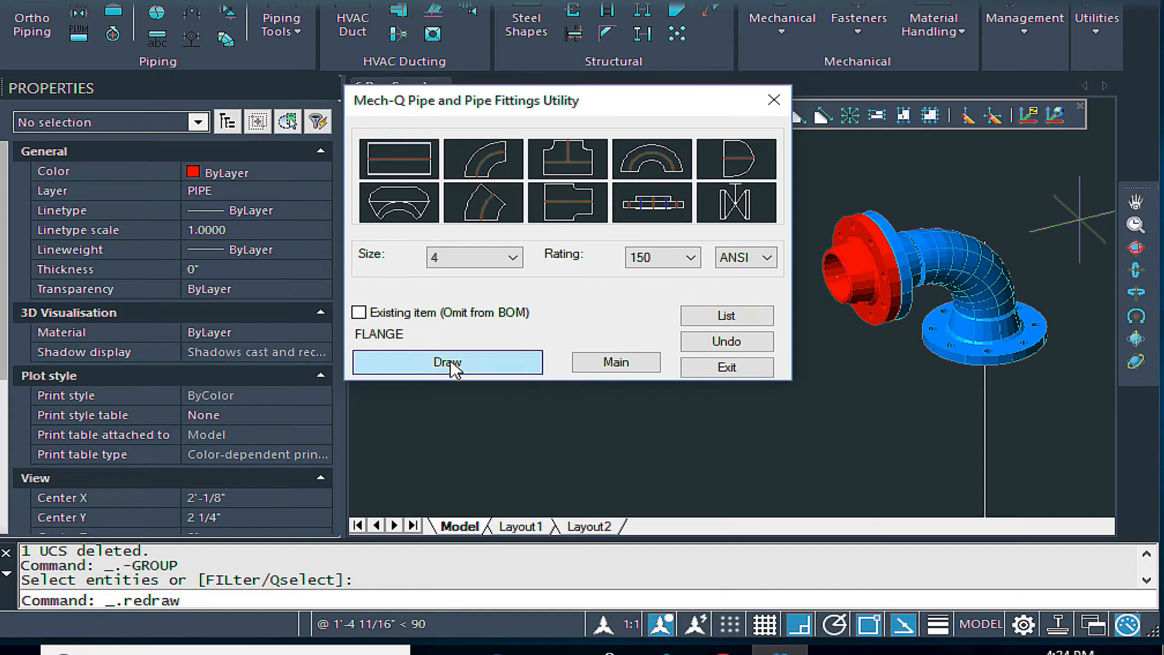
pyautogui.click(447, 363)
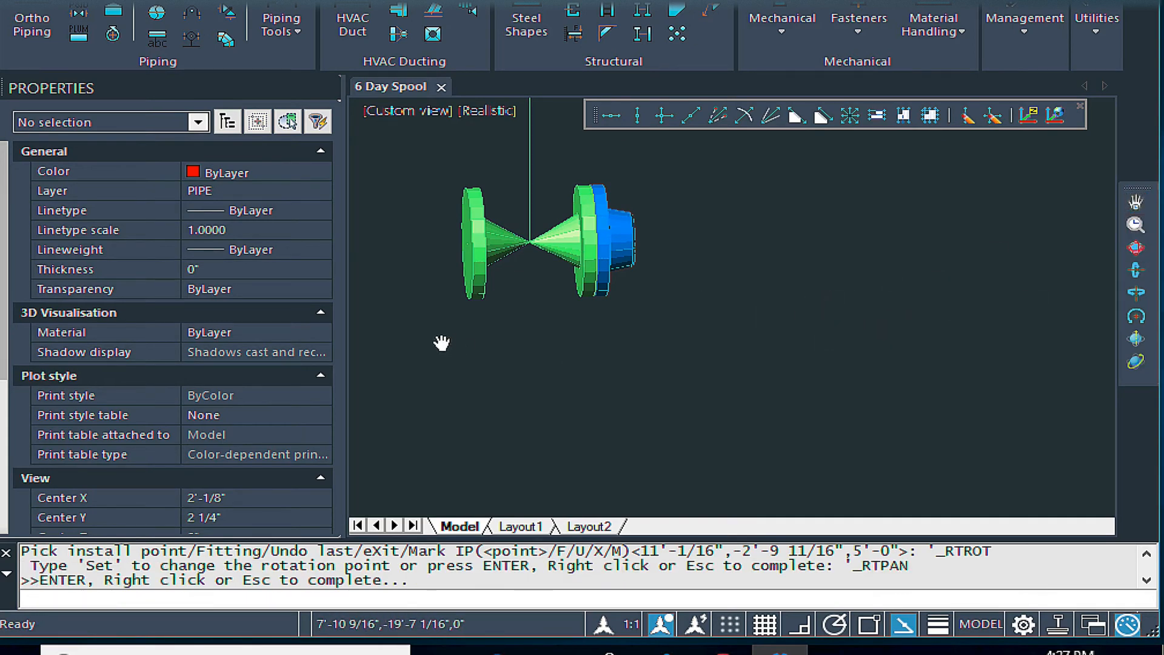
pyautogui.moveTo(443, 342); pyautogui.dragTo(729, 347)
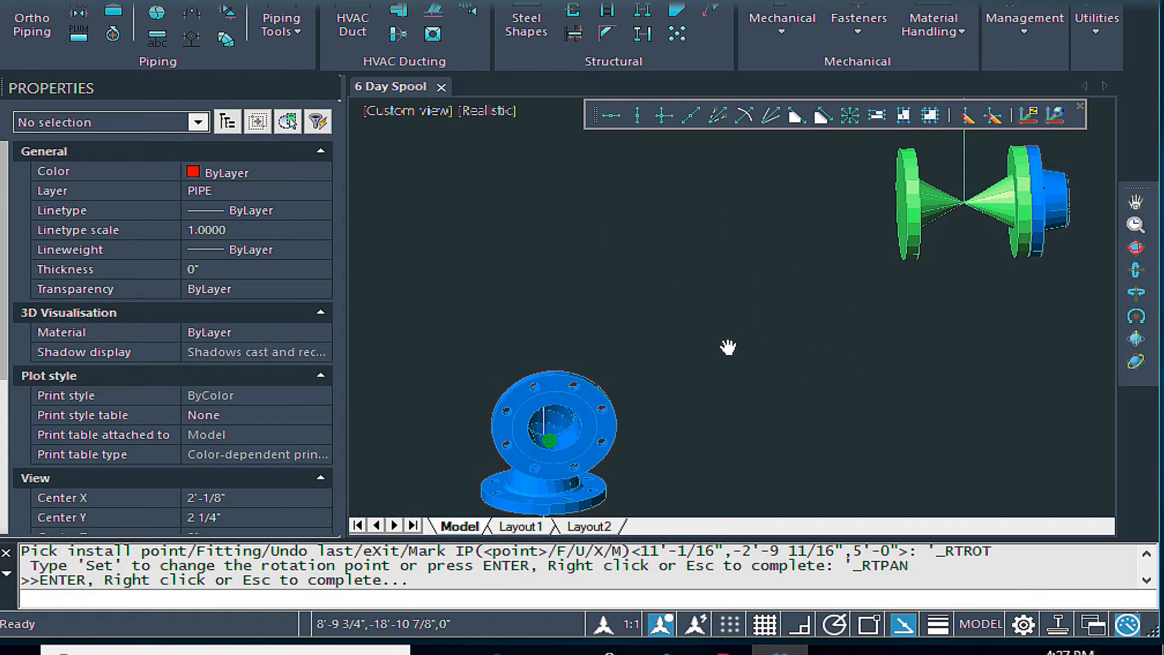
pyautogui.moveTo(547, 440); pyautogui.dragTo(650, 396)
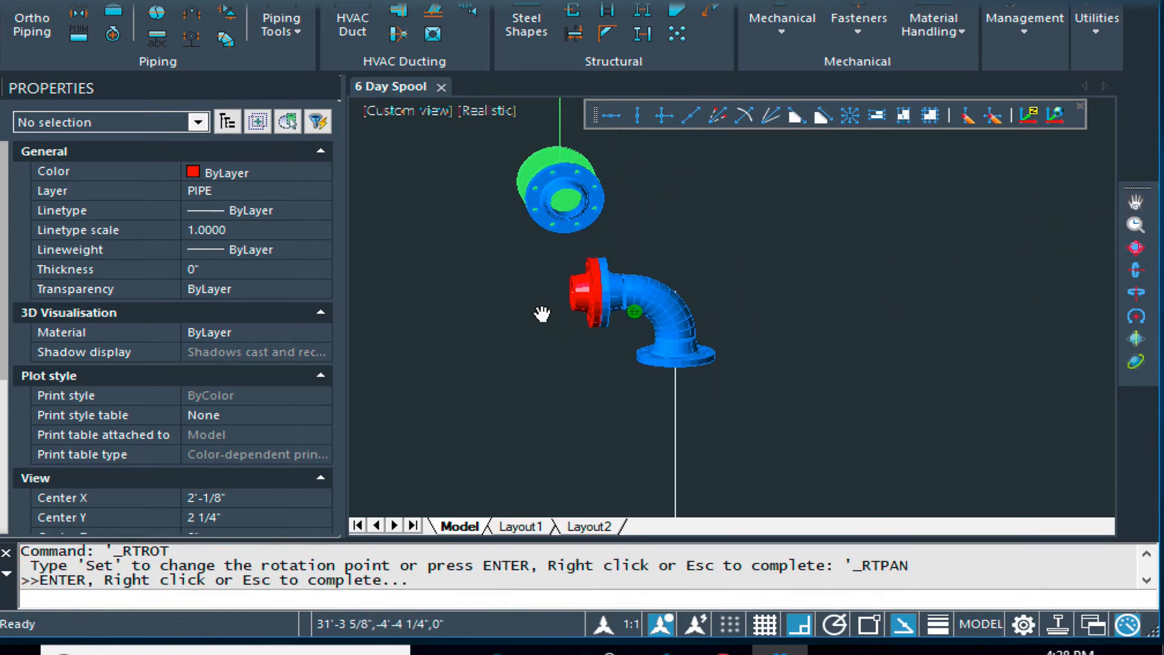
pyautogui.moveTo(542, 312); pyautogui.dragTo(742, 325)
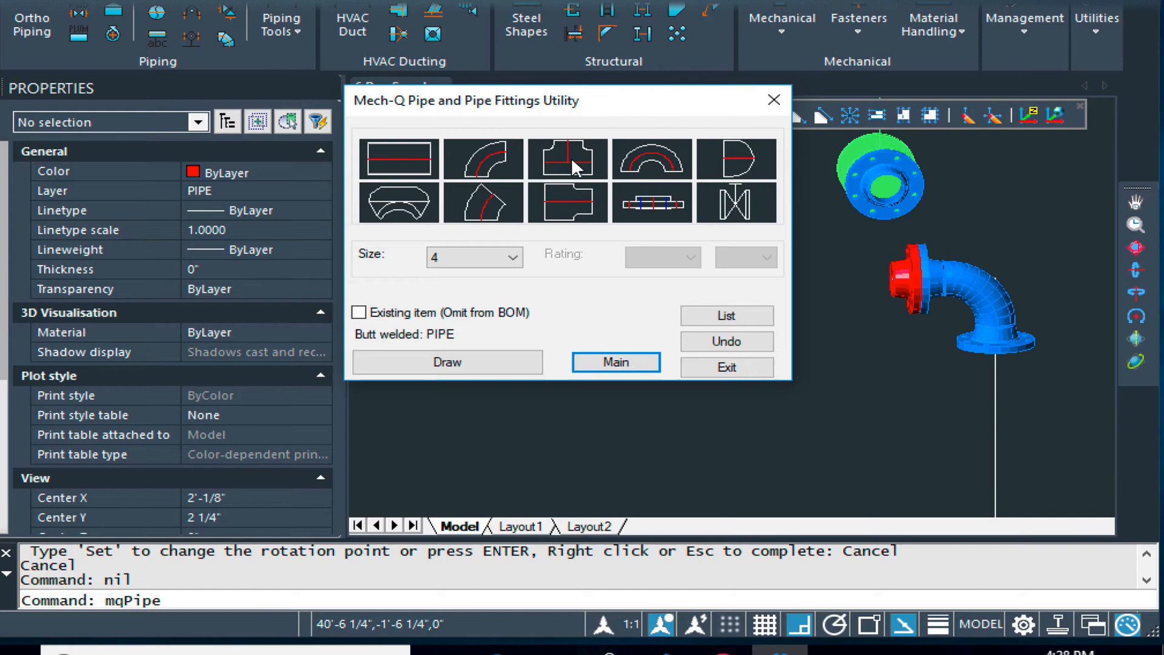
# Draw a 4-inch tee installed midway between two points.
pyautogui.click(567, 158)
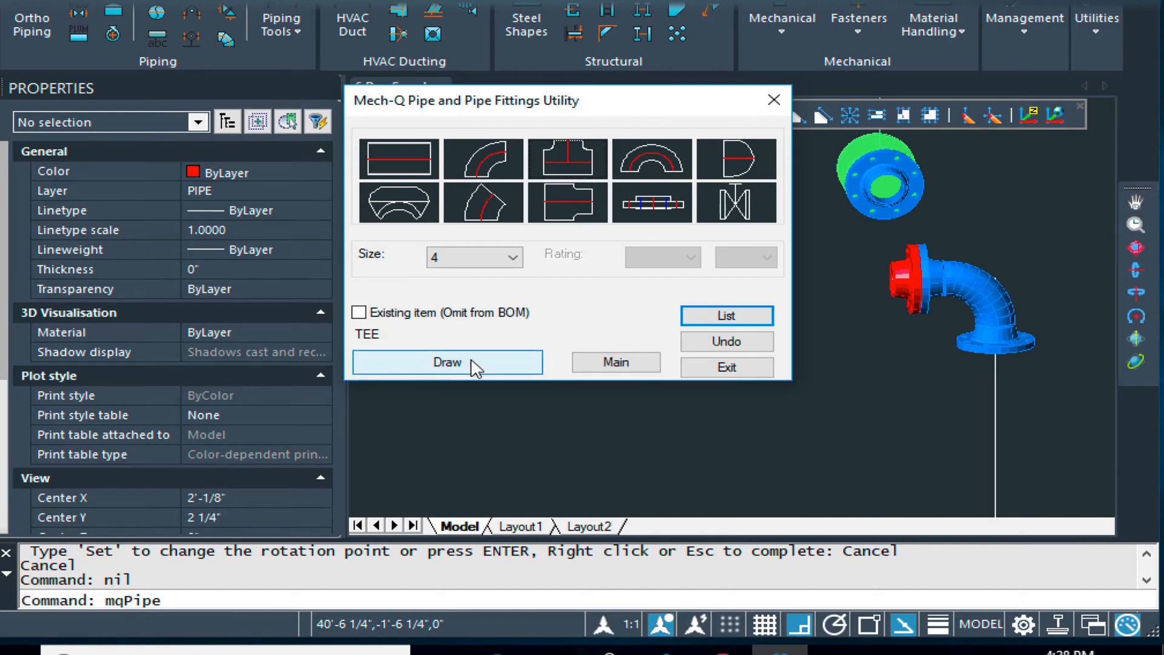
pyautogui.click(447, 362)
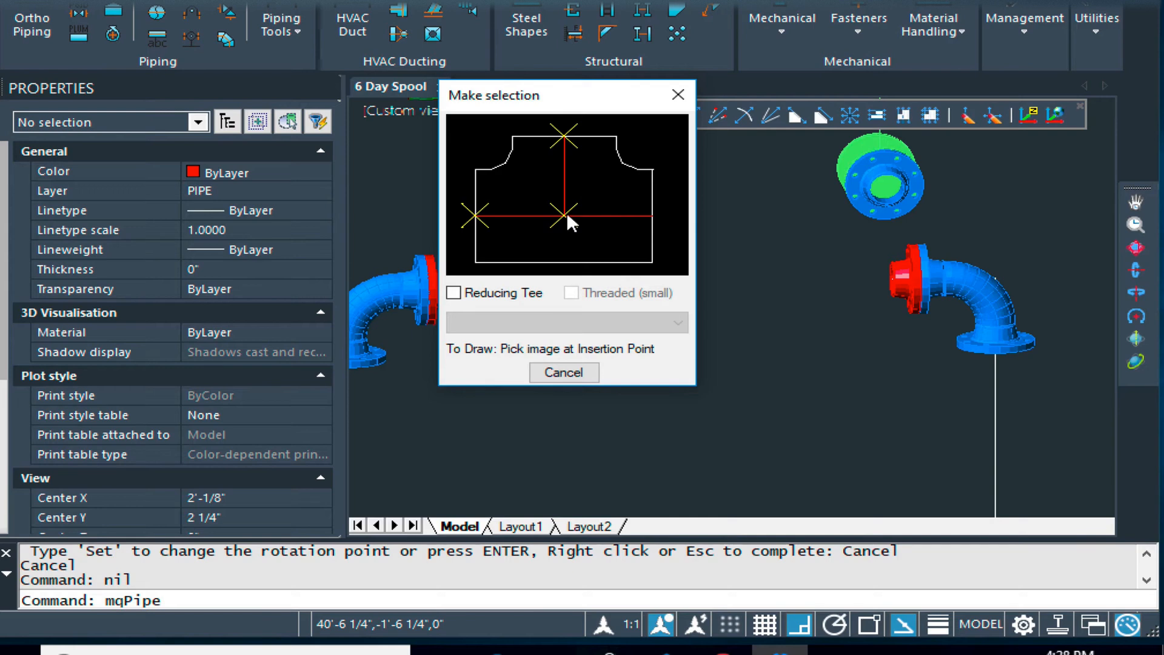
pyautogui.moveTo(562, 233)
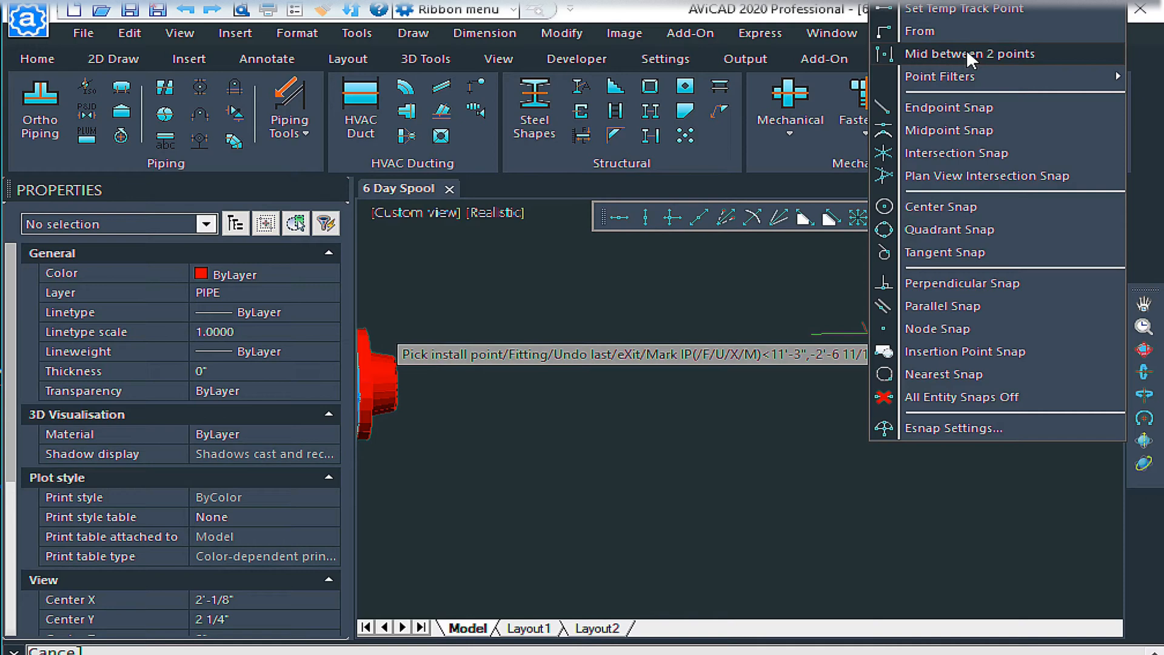
pyautogui.click(969, 54)
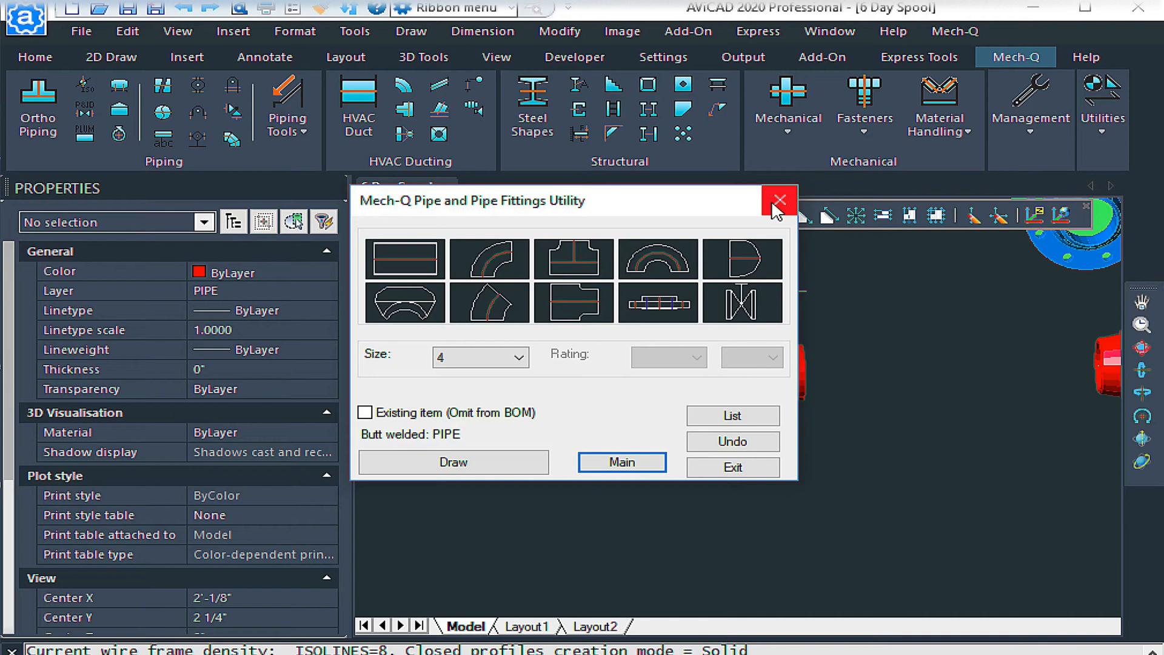
pyautogui.moveTo(704, 218)
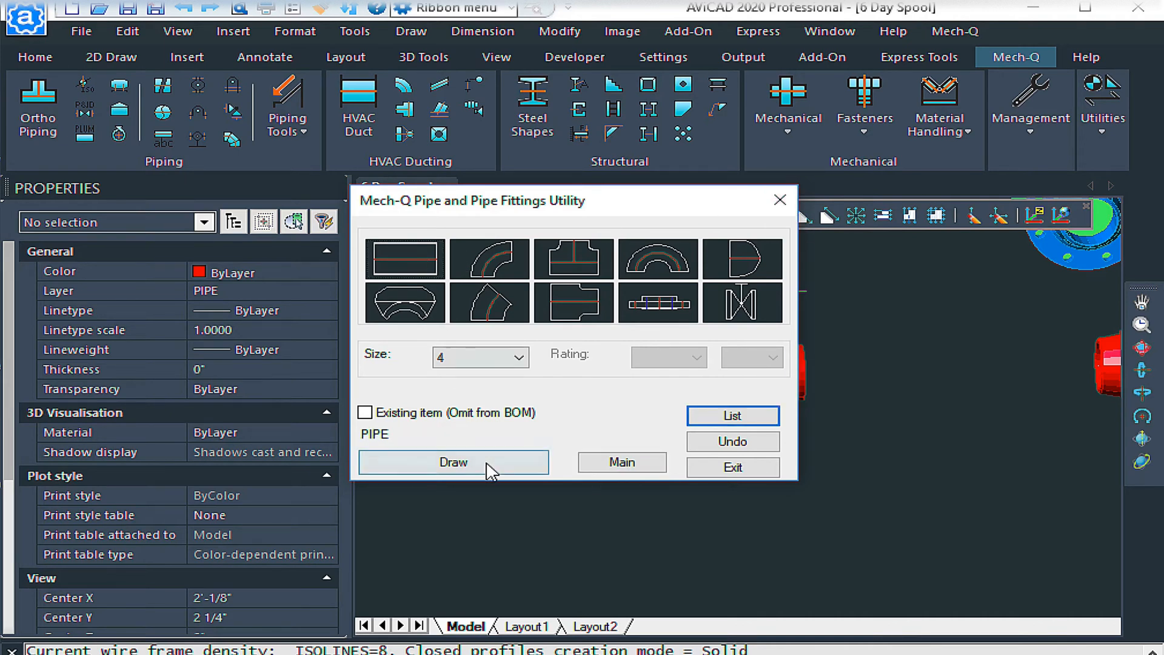
# Run a 4-inch pipe to the tee's left opening with weld gaps at both ends.
pyautogui.click(452, 462)
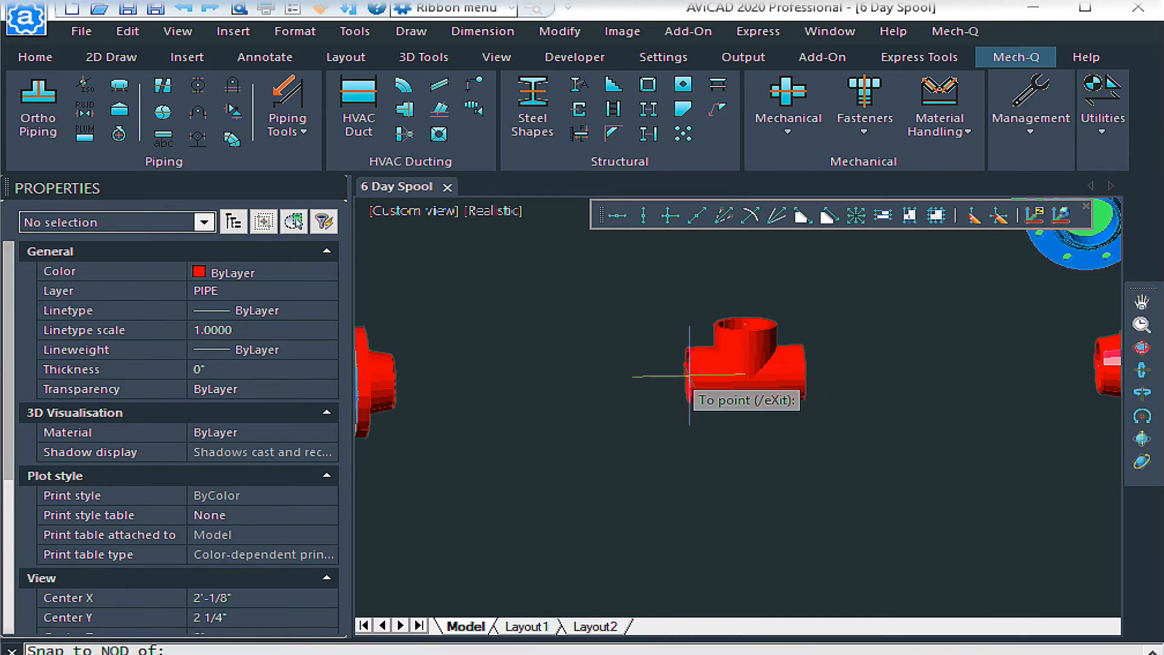
pyautogui.click(689, 376)
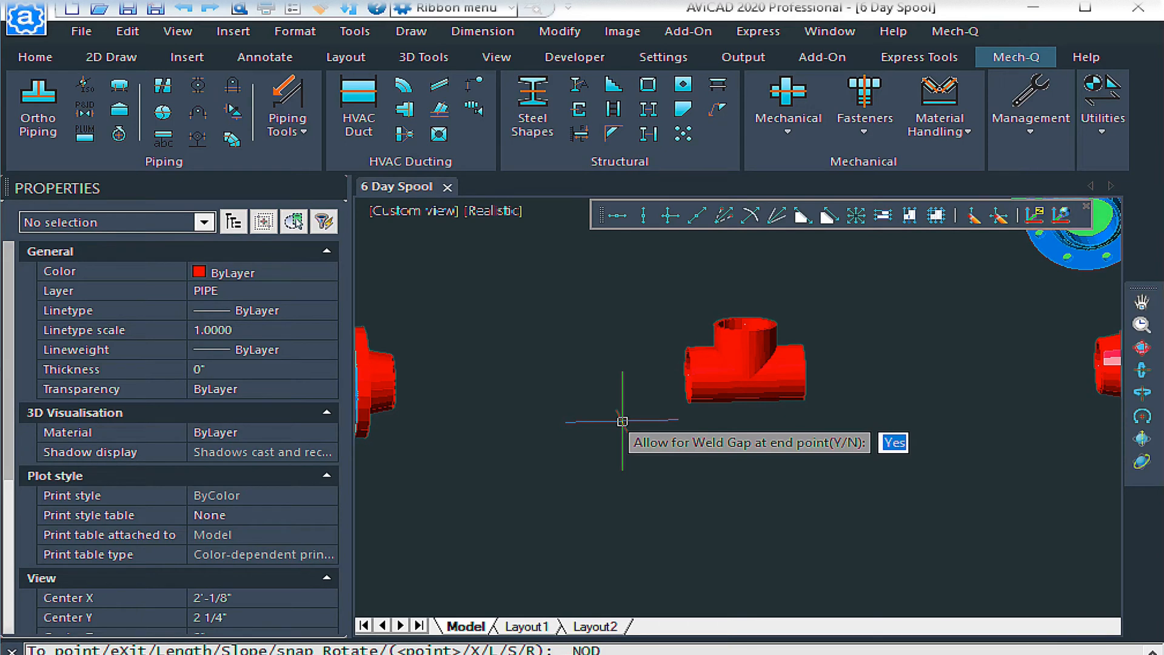
pyautogui.click(892, 443)
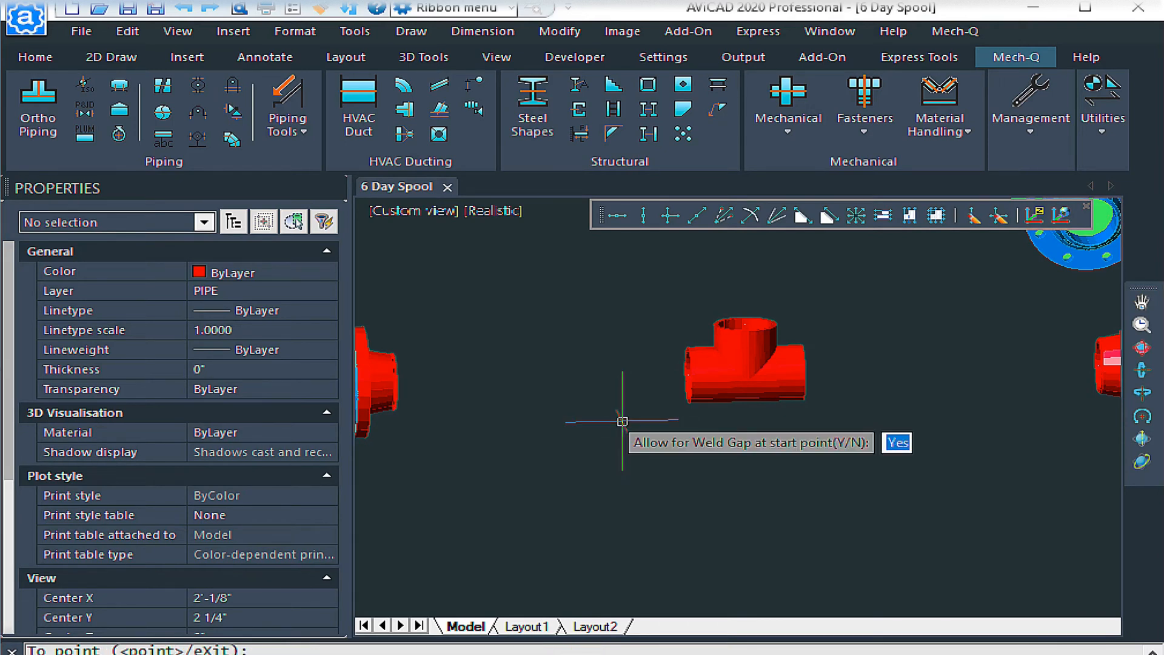
pyautogui.click(897, 442)
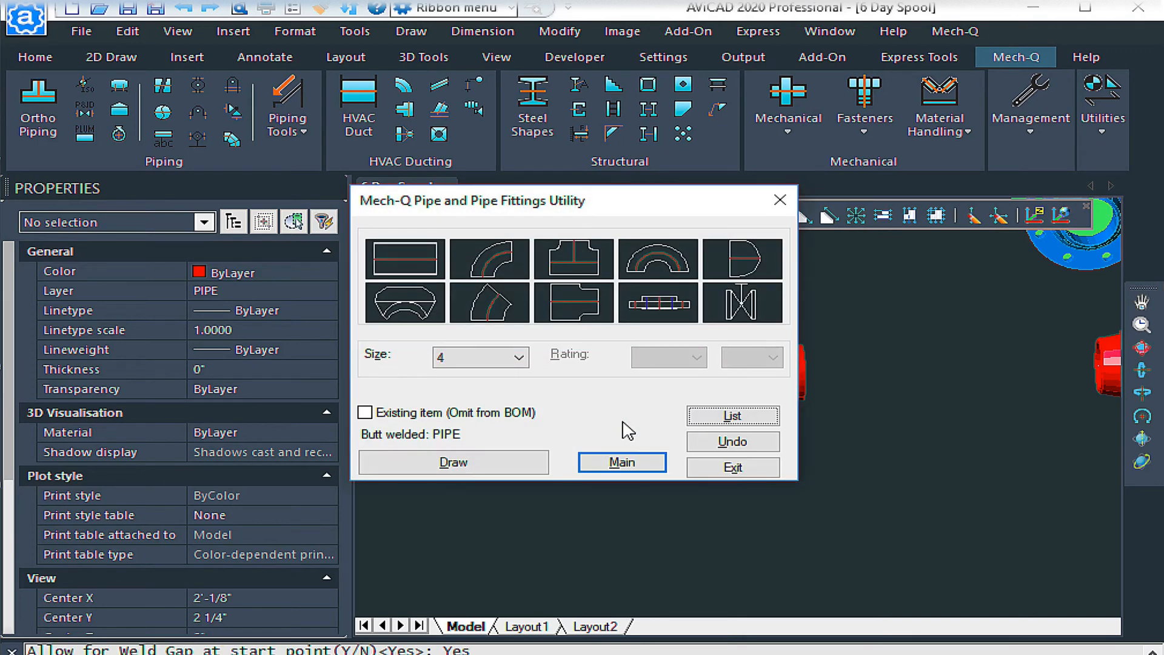
pyautogui.moveTo(780, 200)
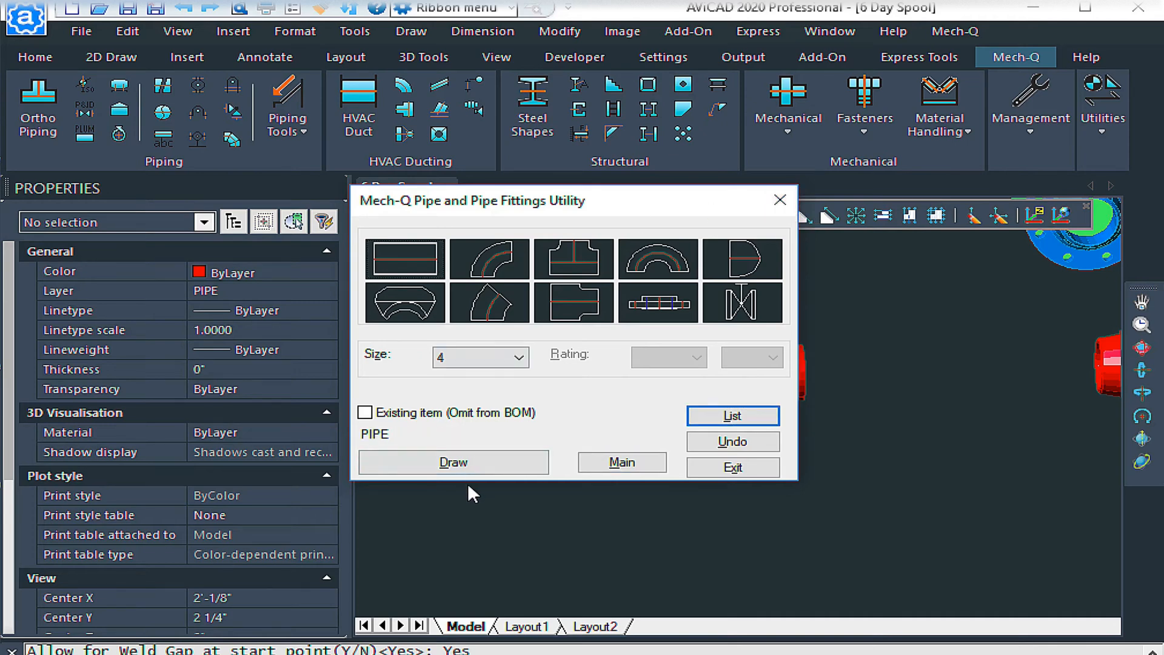
# Run a second 4-inch pipe from the tee's right end and exit the fittings utility.
pyautogui.click(453, 462)
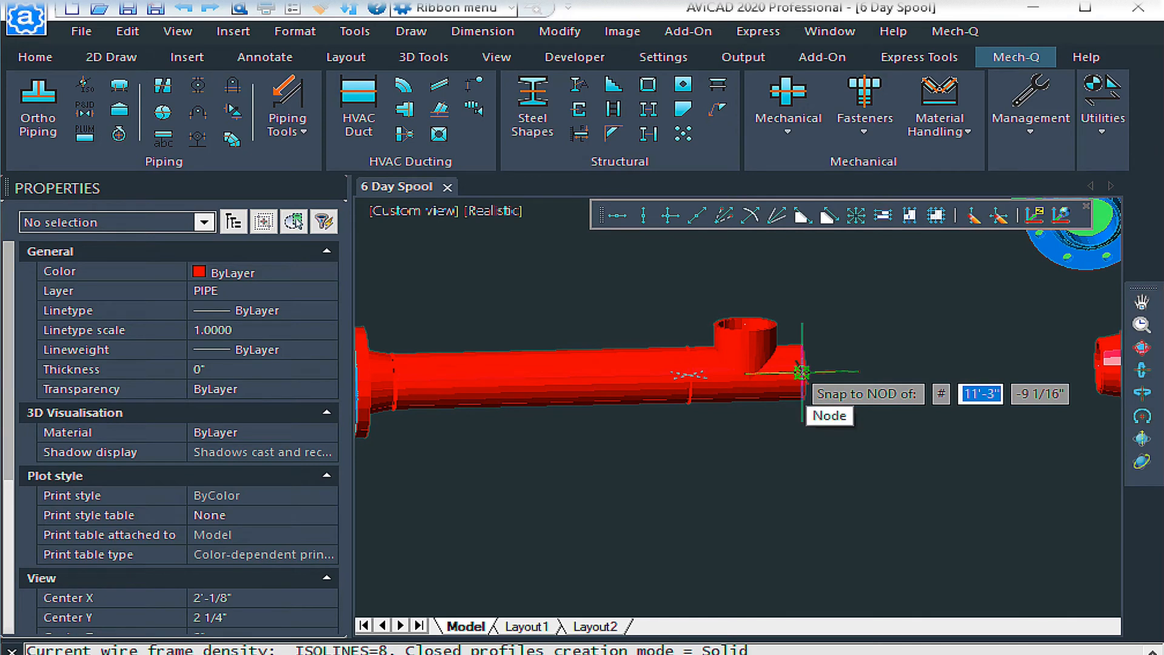
pyautogui.click(801, 373)
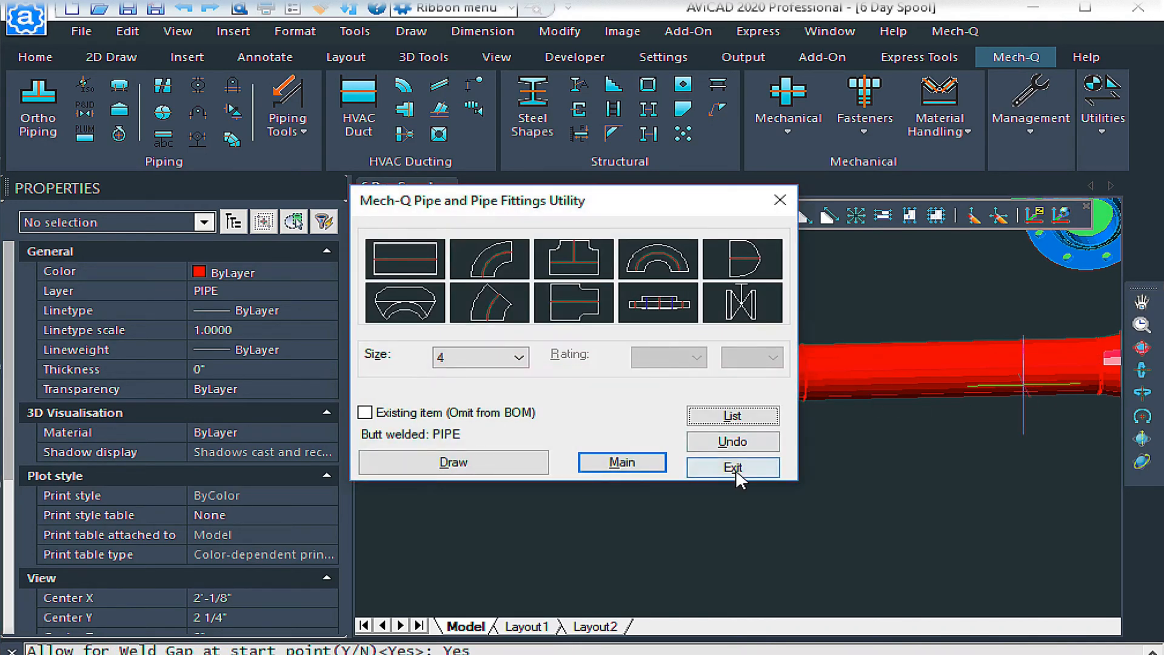
pyautogui.click(731, 468)
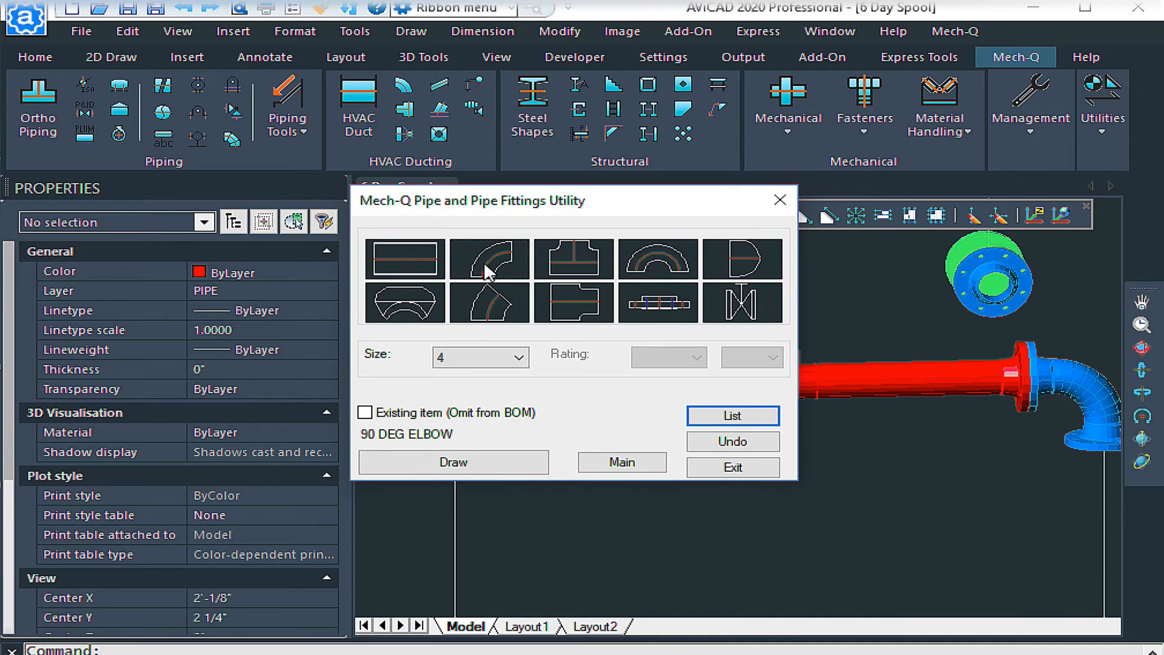
# Weld a 4-inch 90-degree elbow onto the tee's branch opening with a weld gap.
pyautogui.click(488, 258)
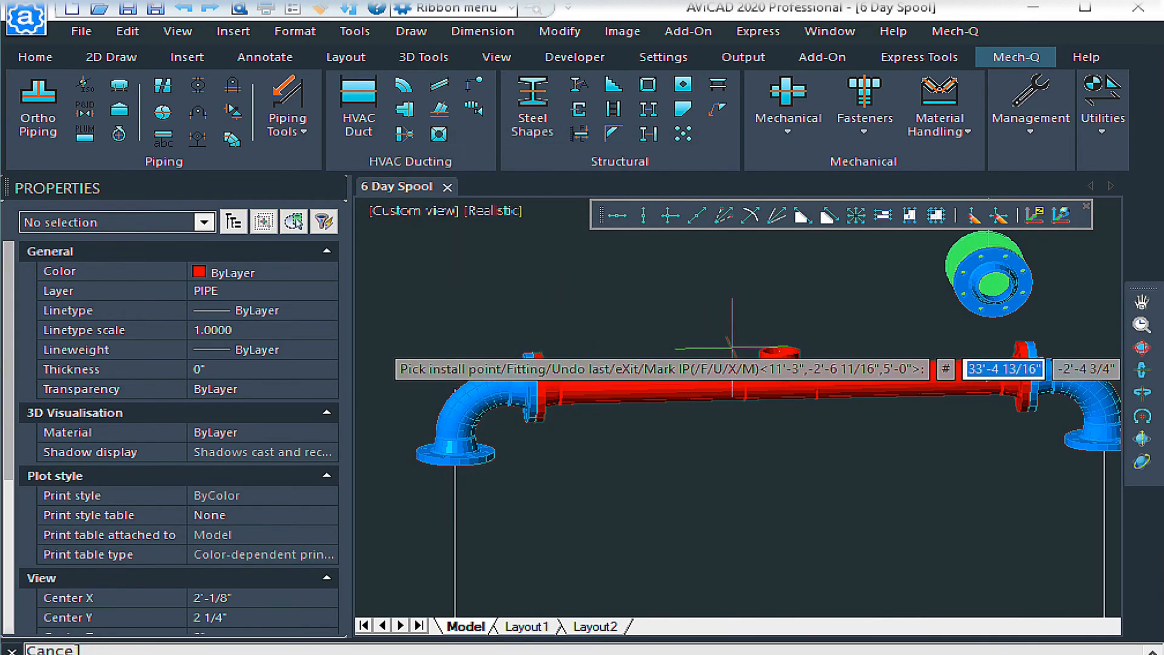
pyautogui.click(778, 353)
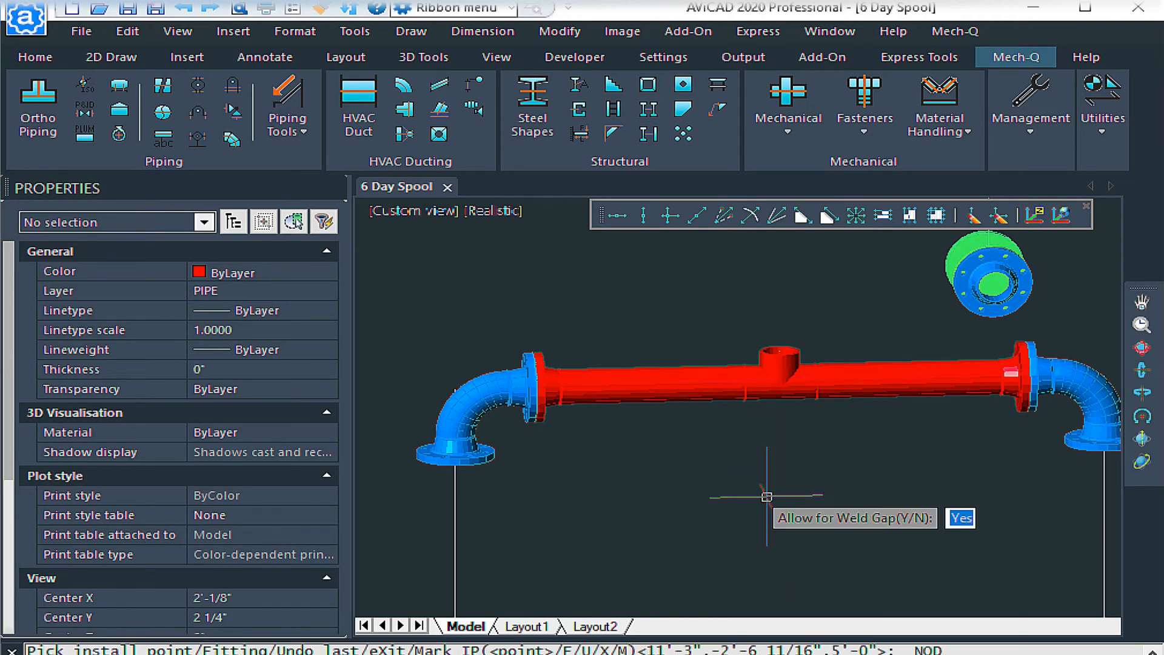
pyautogui.click(960, 517)
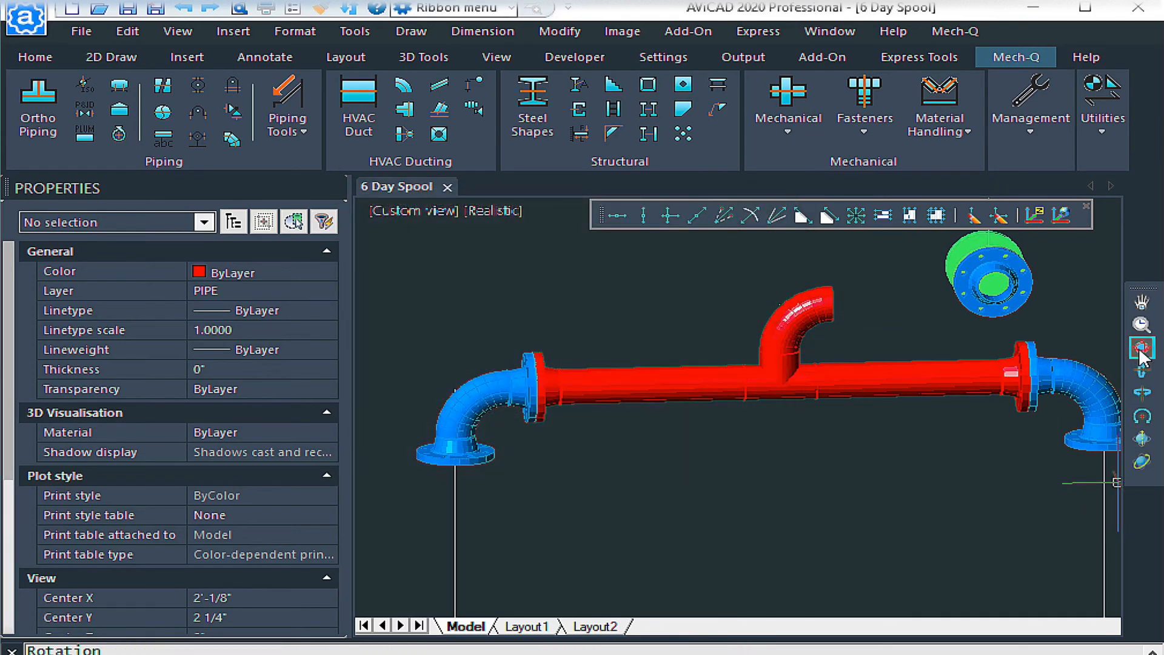
pyautogui.click(1142, 347)
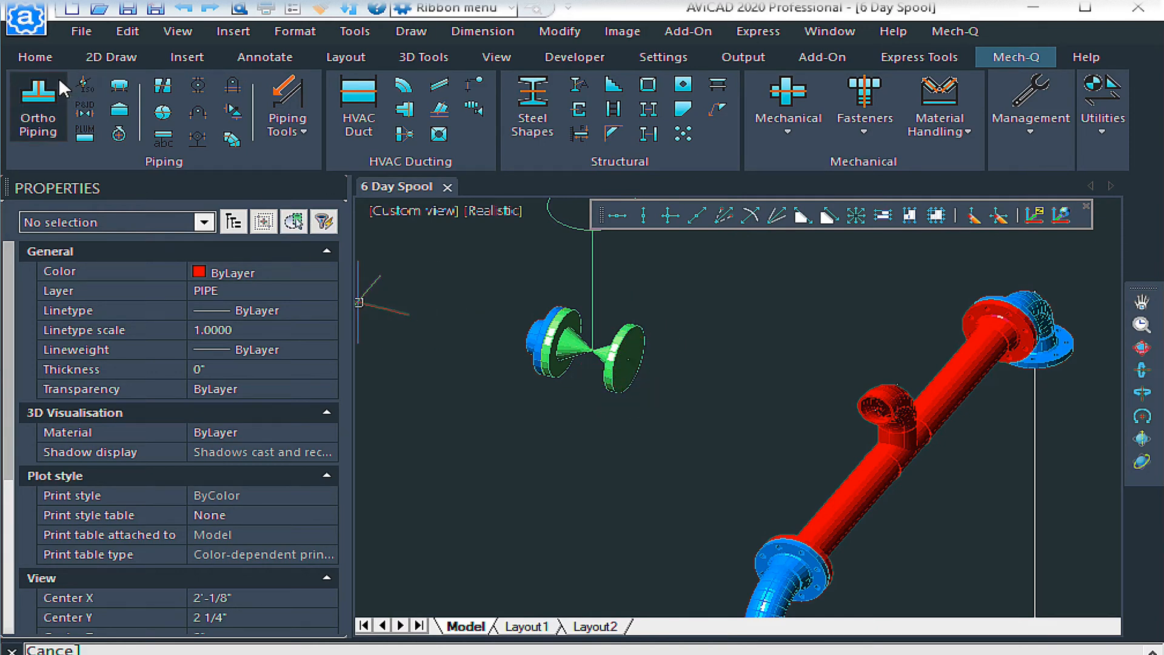
pyautogui.moveTo(37, 100)
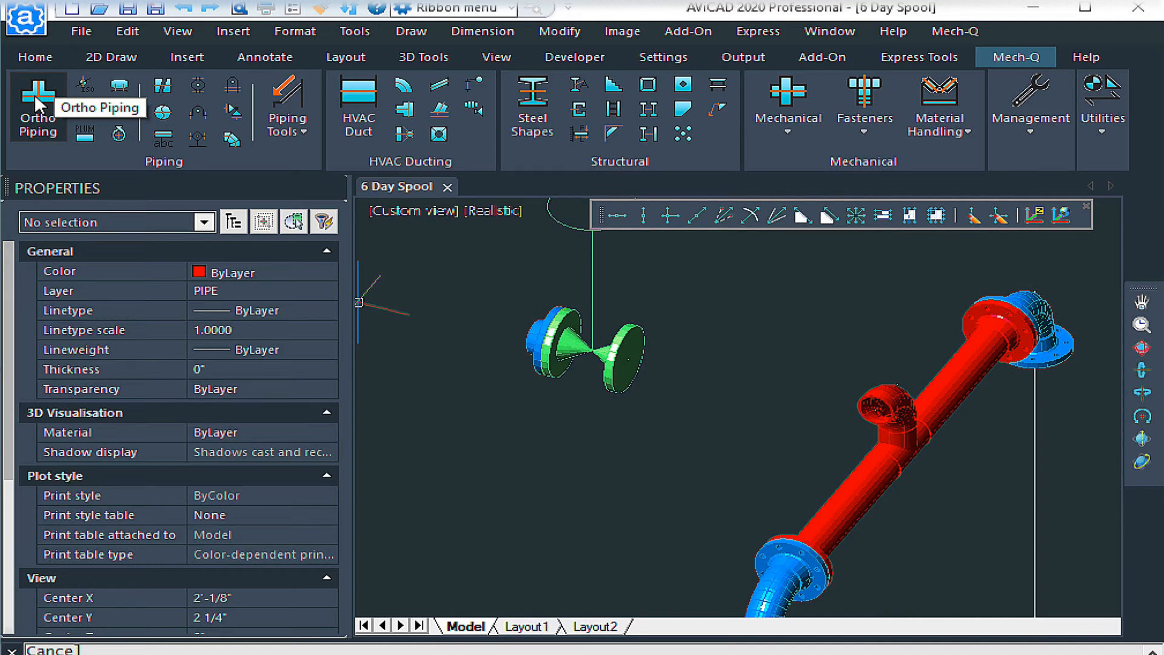
# Start Mech-Q's Slide Item by POINT tool from the Piping Tools menu.
pyautogui.click(287, 96)
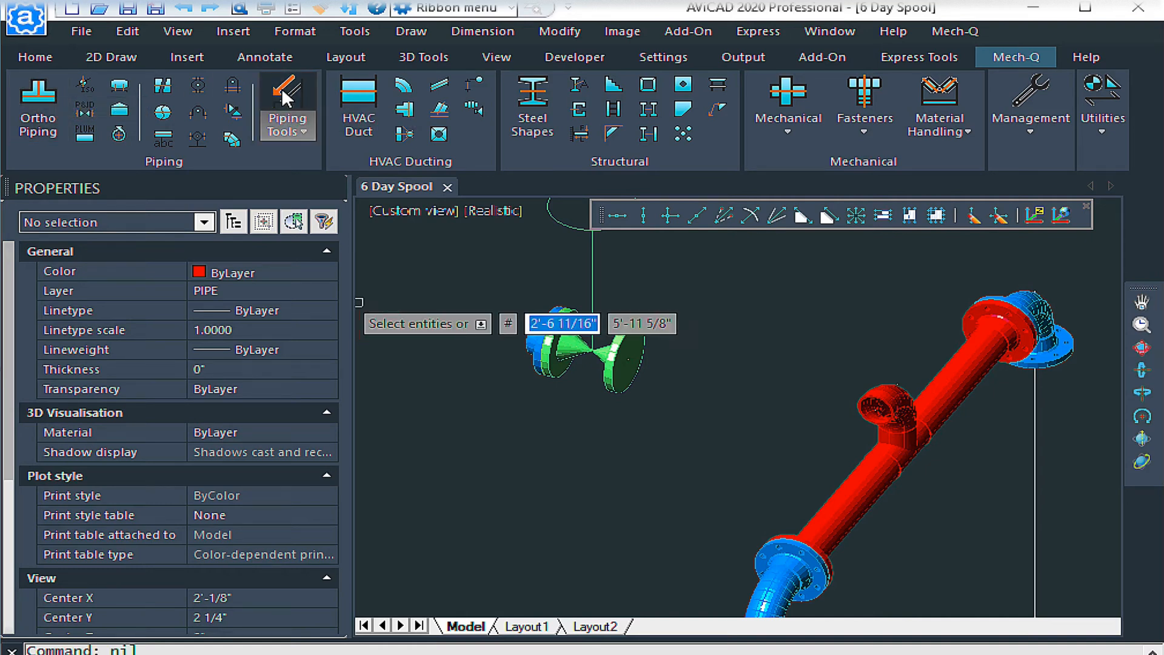
pyautogui.click(286, 125)
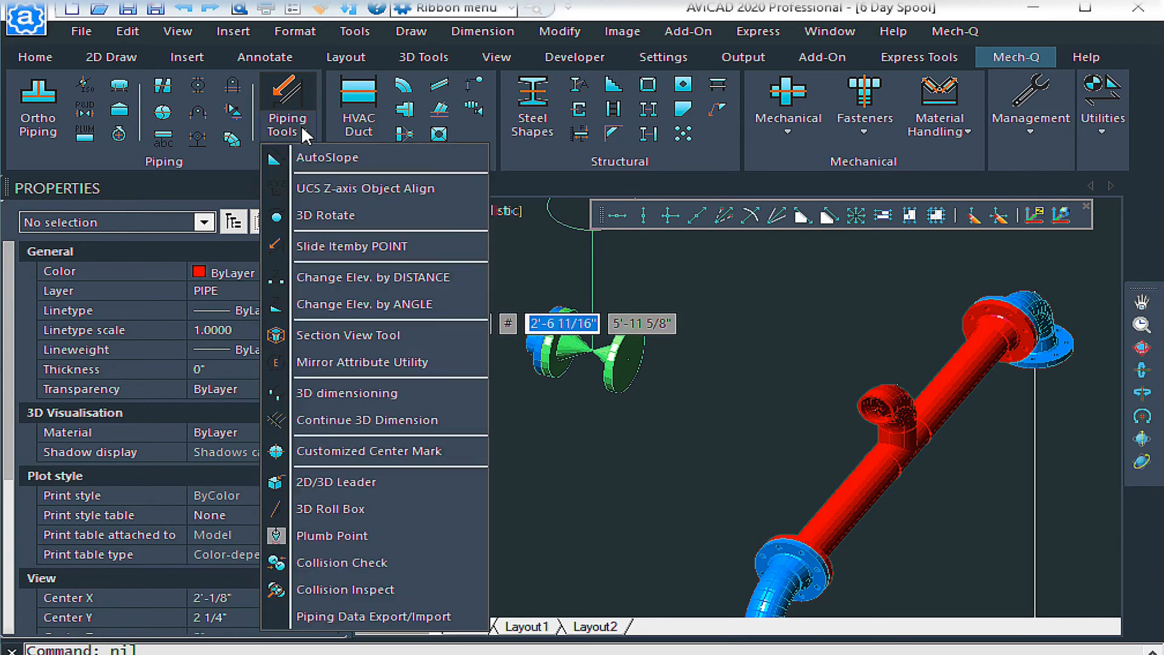
pyautogui.moveTo(330, 246)
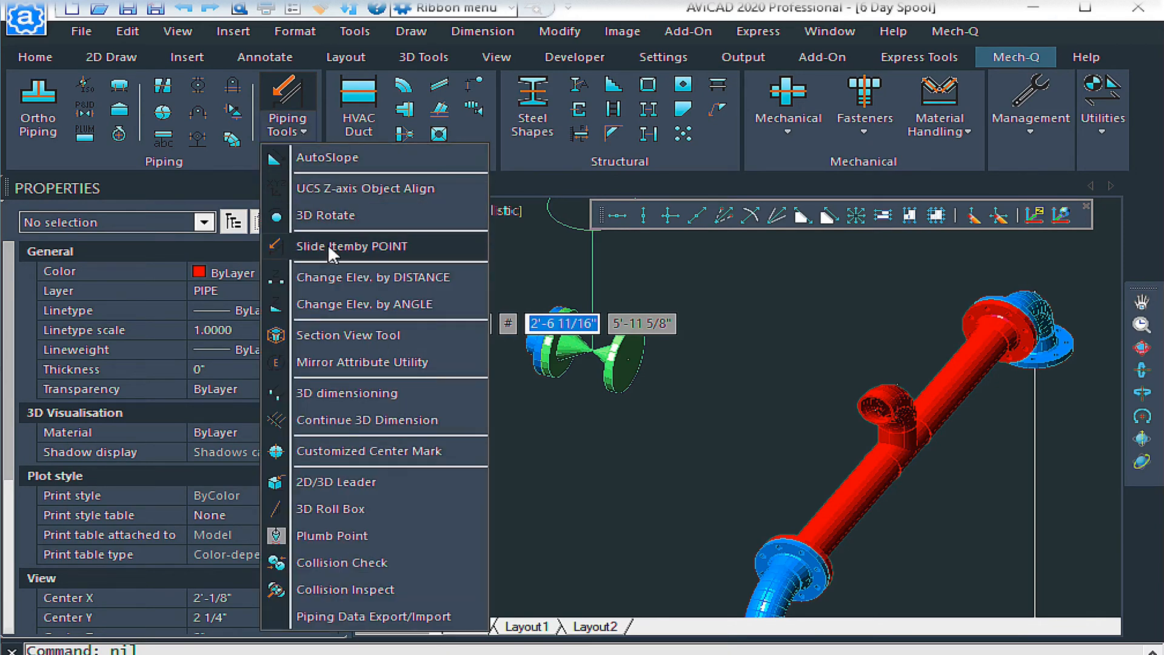
pyautogui.moveTo(341, 258)
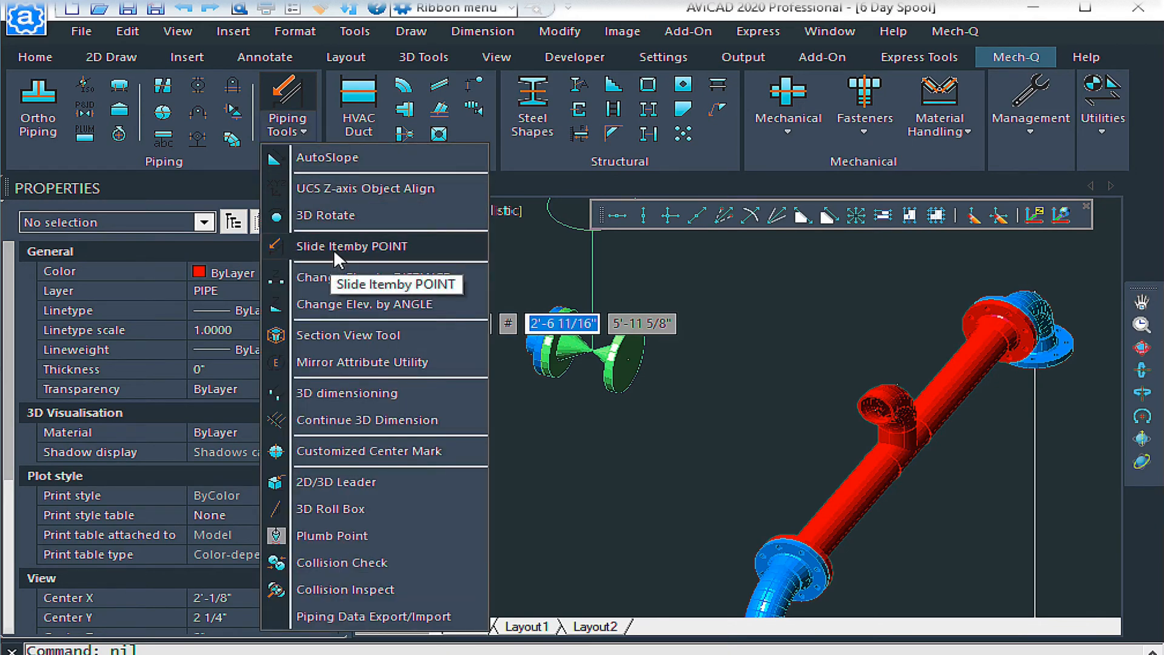
pyautogui.click(351, 246)
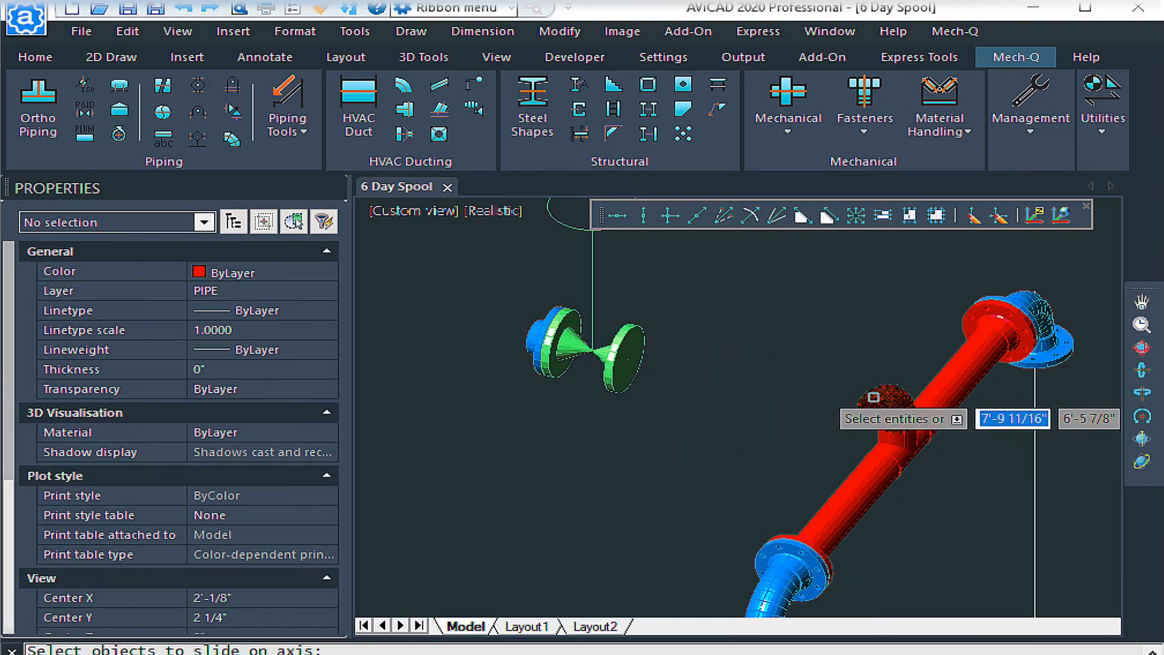
# Select the elbow on the tee branch as the item to slide.
pyautogui.click(880, 394)
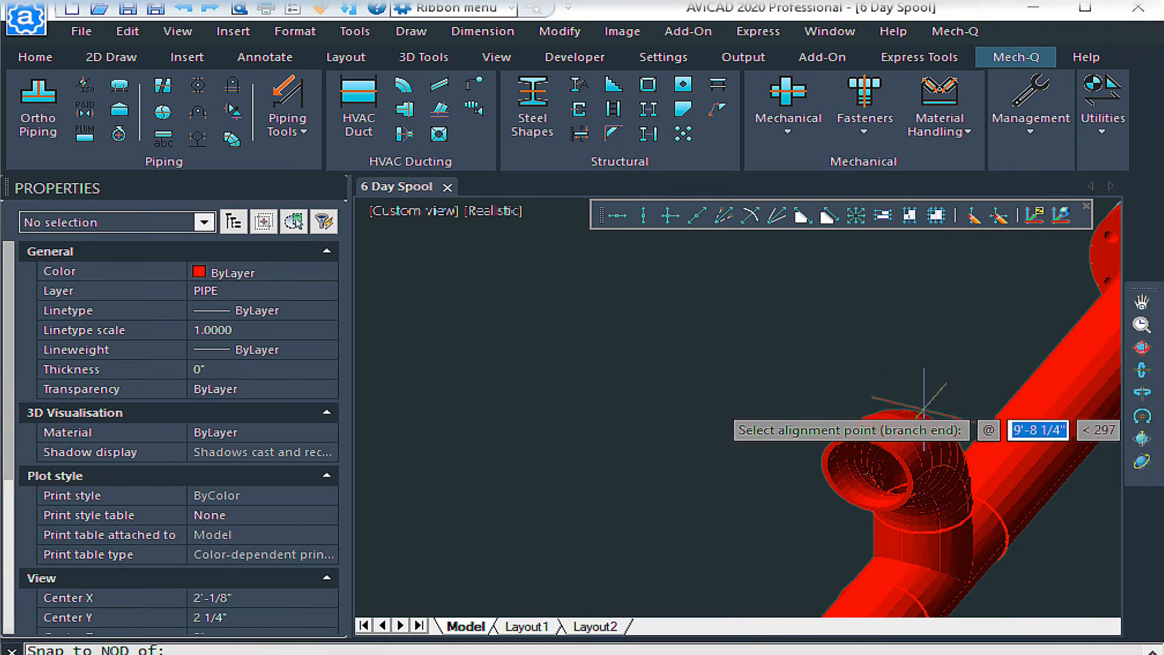
pyautogui.moveTo(855, 361)
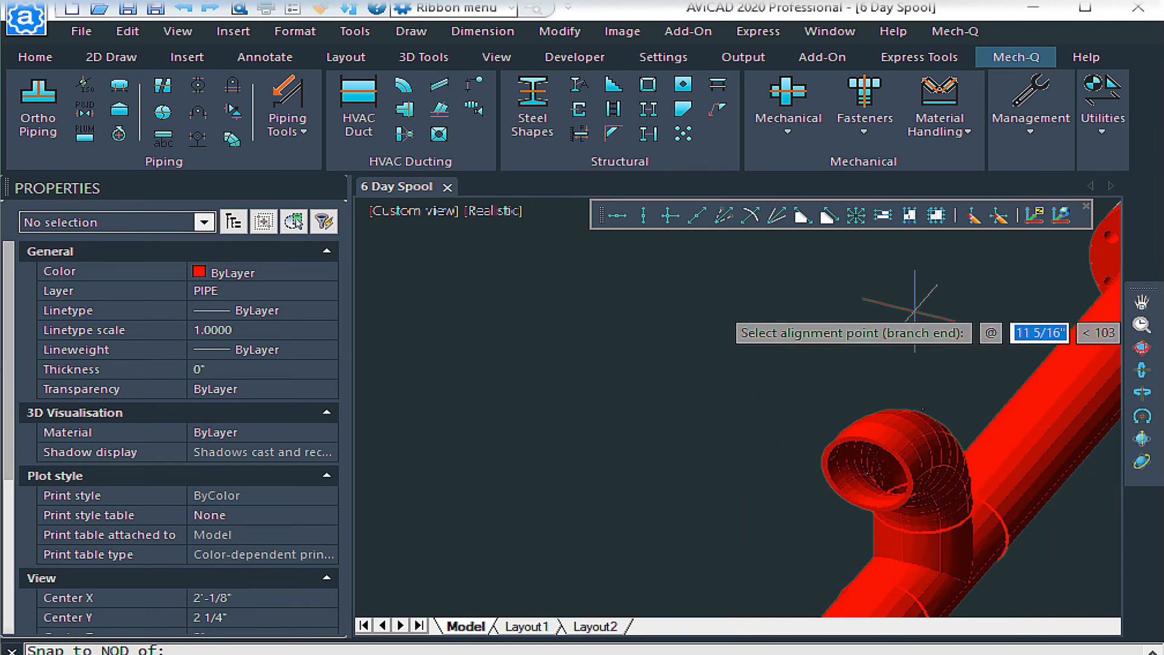
pyautogui.moveTo(772, 423)
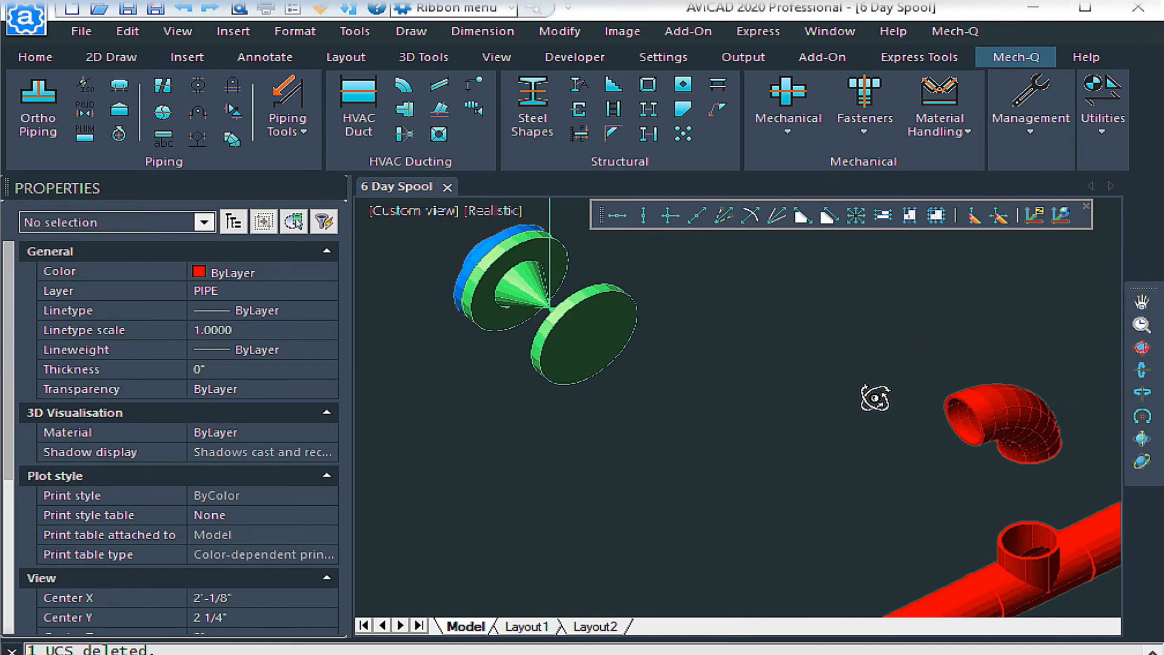
pyautogui.moveTo(911, 430)
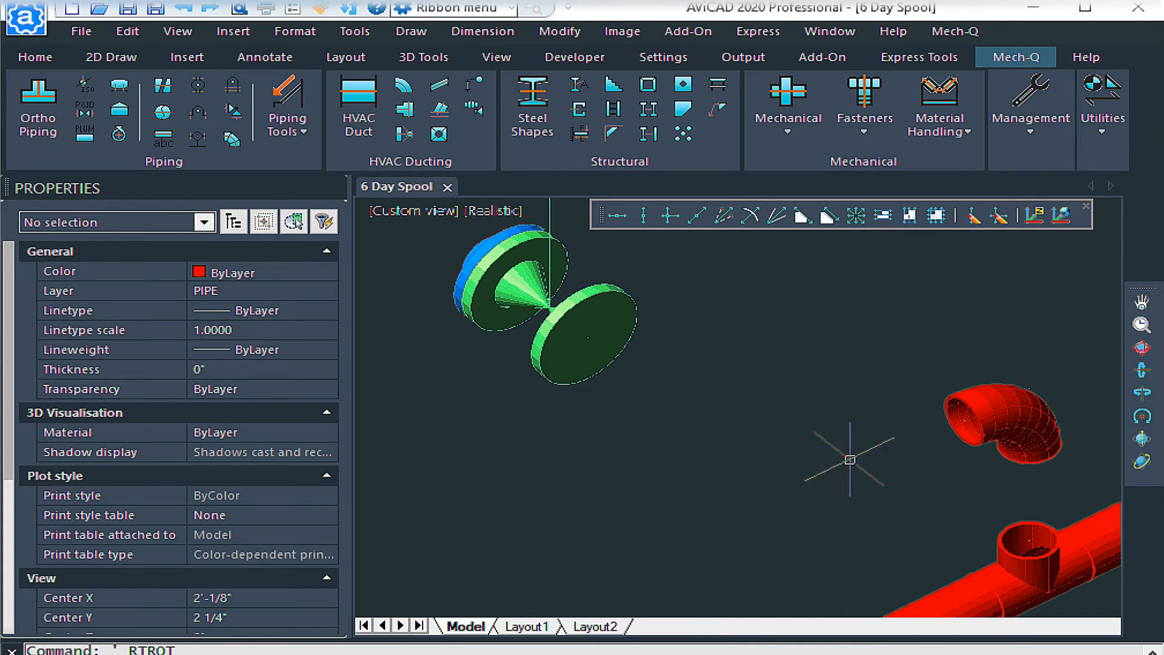
pyautogui.moveTo(943, 427)
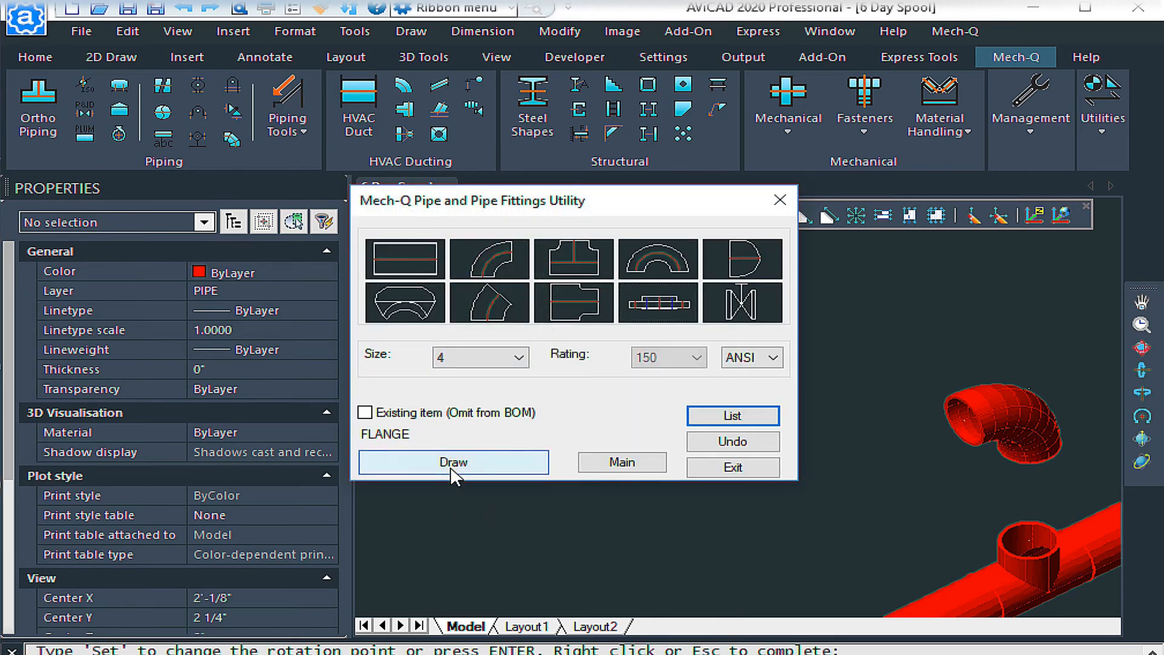
# Place the 4" 150 ANSI flange on the valve and enable Perpendicular snap in Drawing Settings.
pyautogui.click(453, 462)
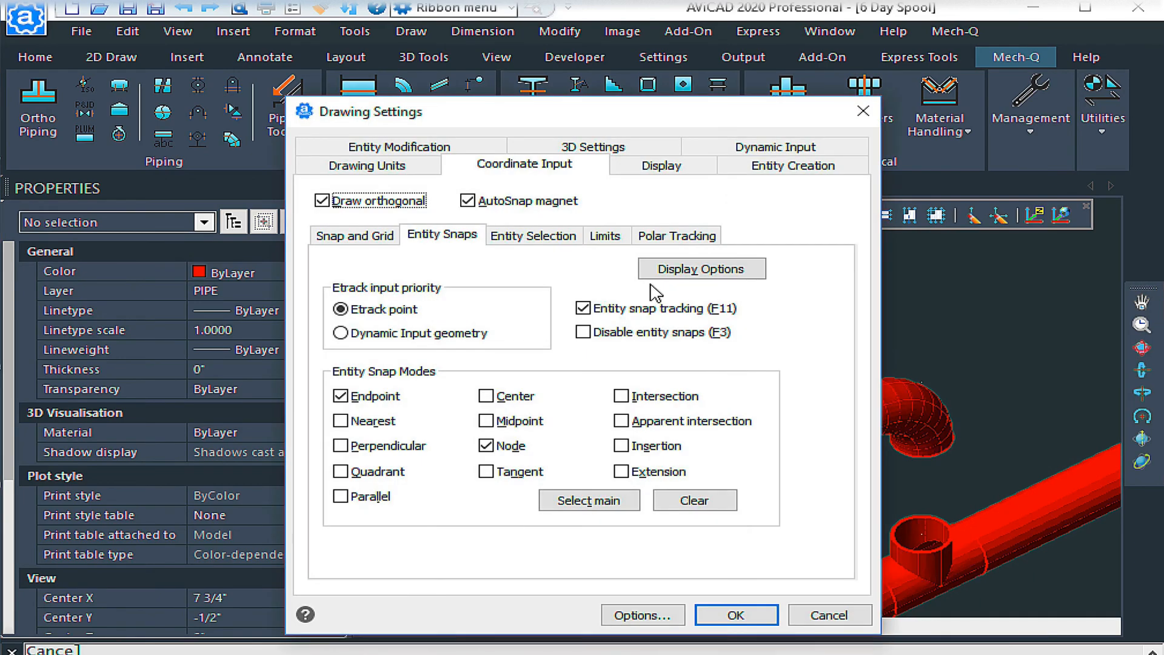
pyautogui.click(341, 445)
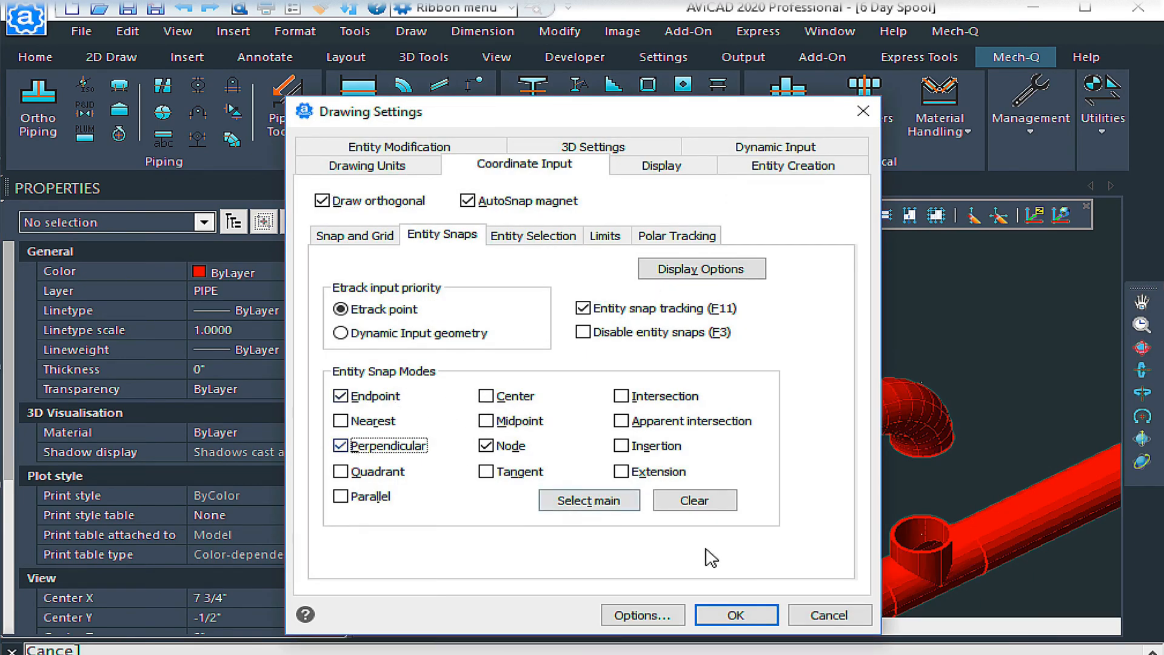
pyautogui.click(734, 615)
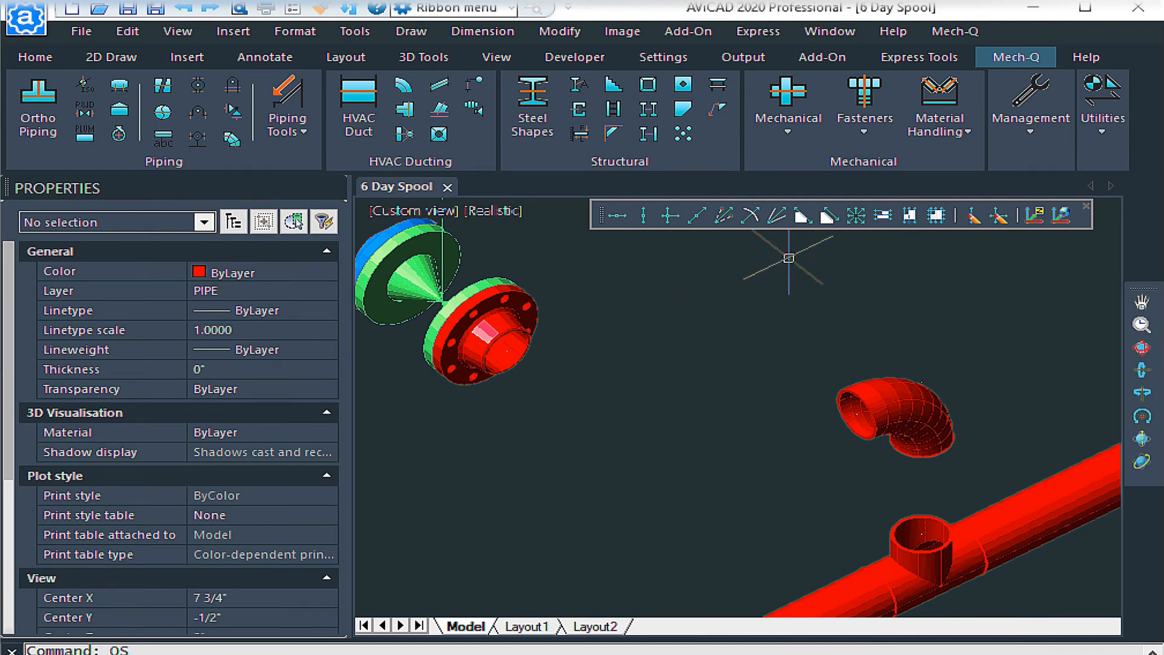
pyautogui.moveTo(663, 238)
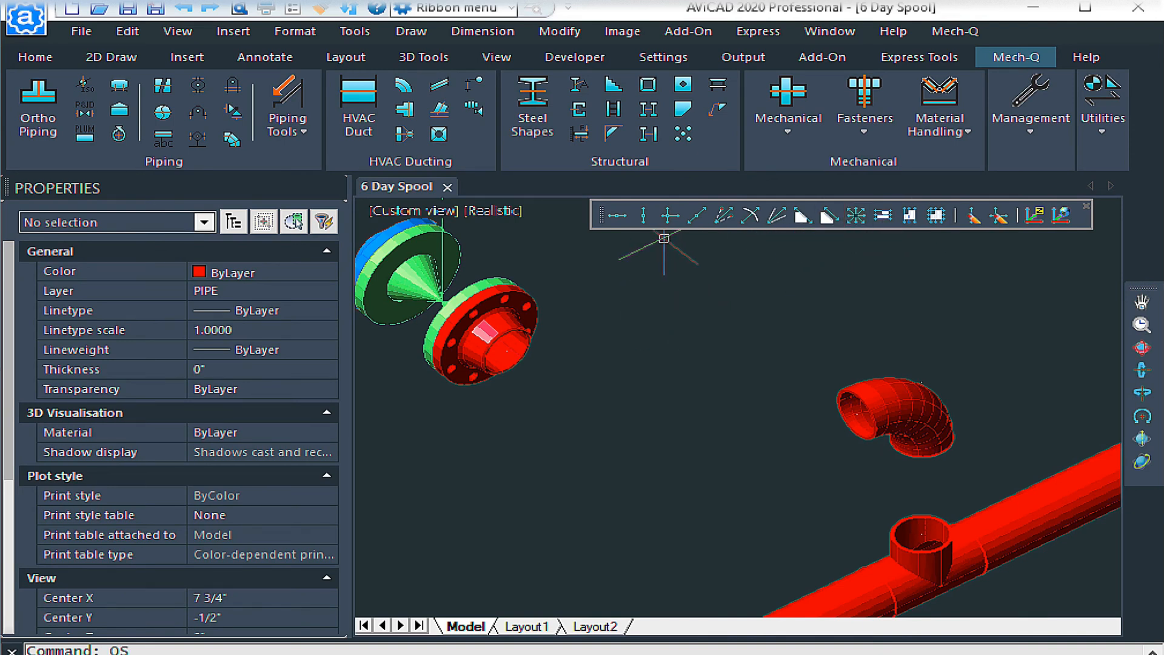
pyautogui.moveTo(856, 215)
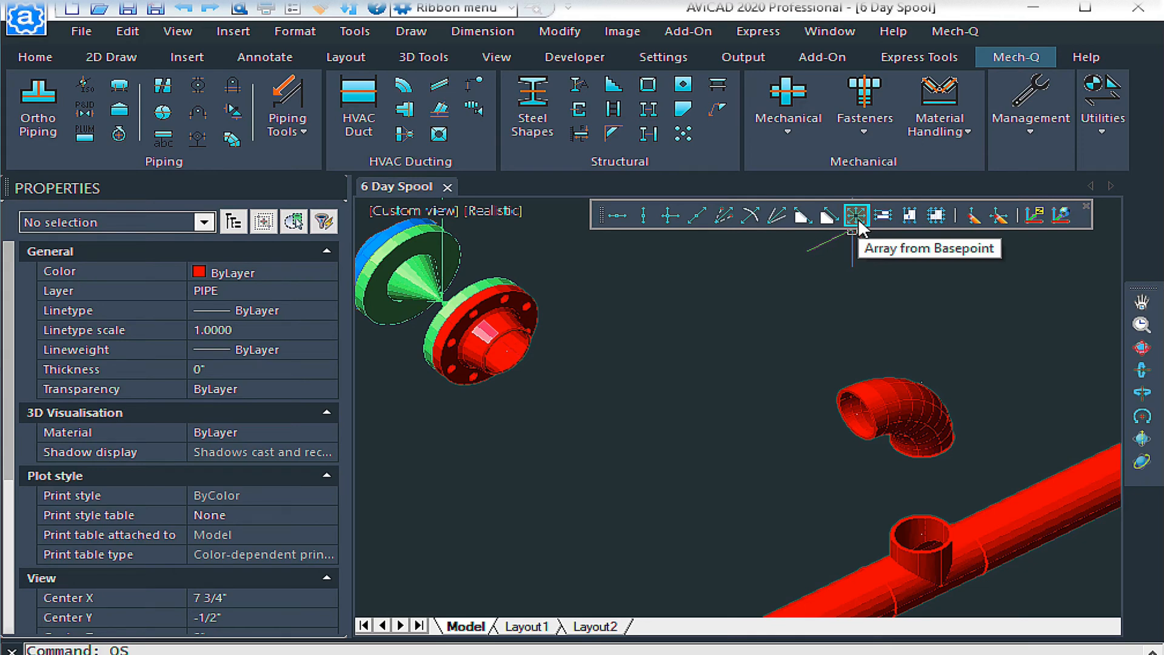
# Start Array from Basepoint anchored at the red flange's open face for construction lines.
pyautogui.click(857, 216)
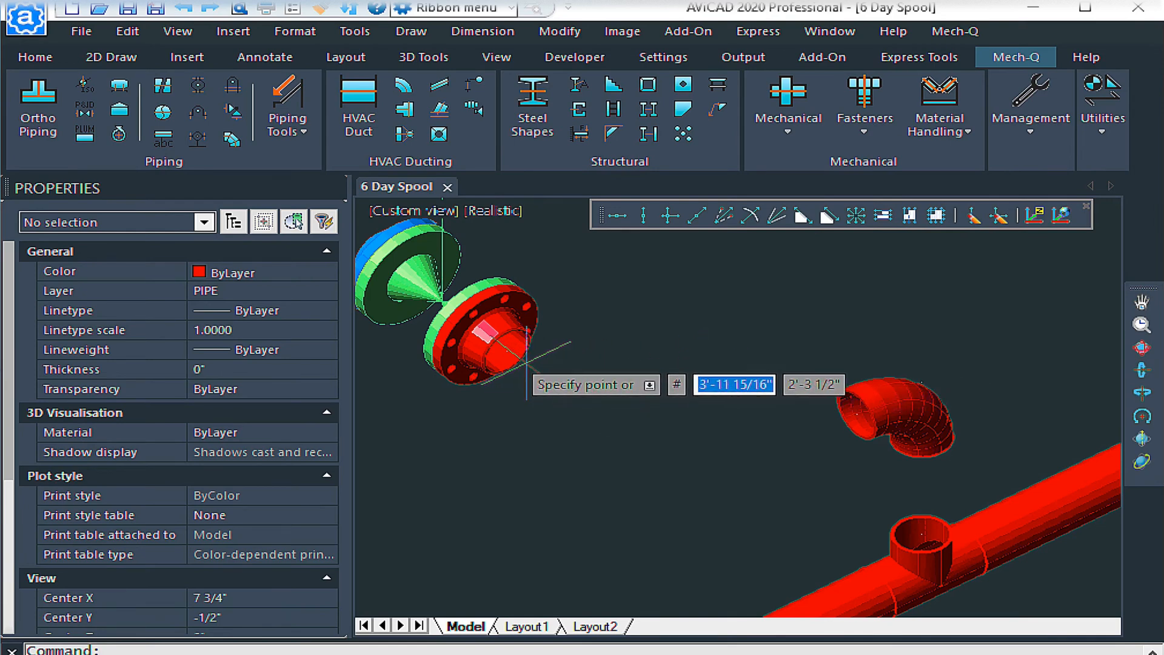
pyautogui.click(509, 353)
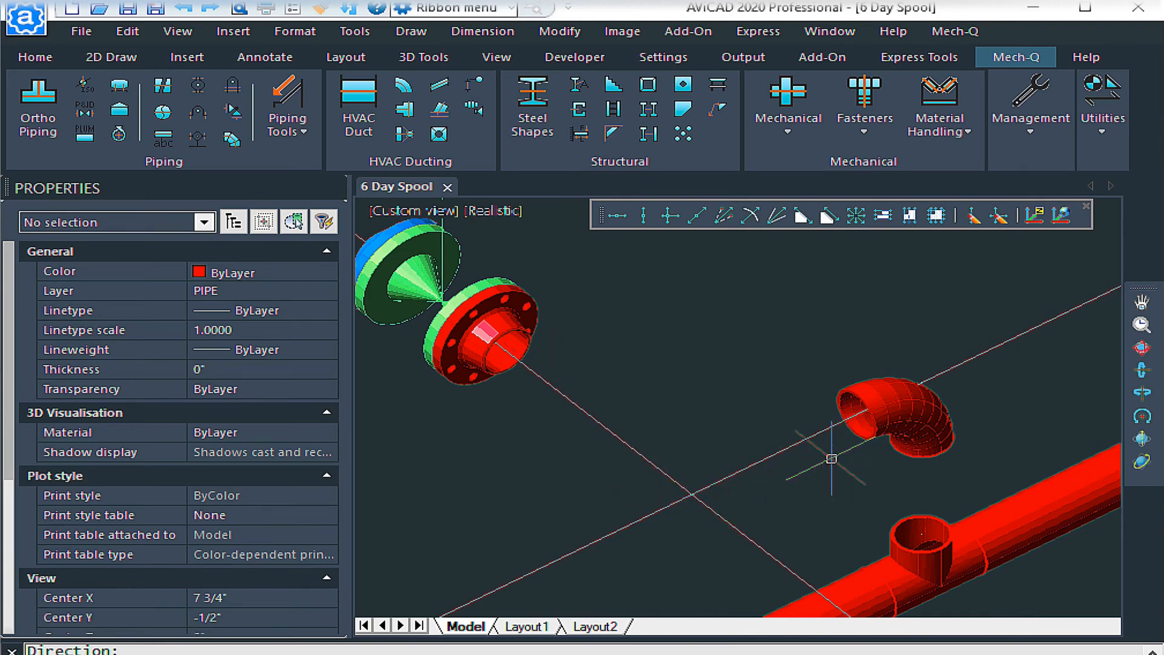
pyautogui.moveTo(479, 222)
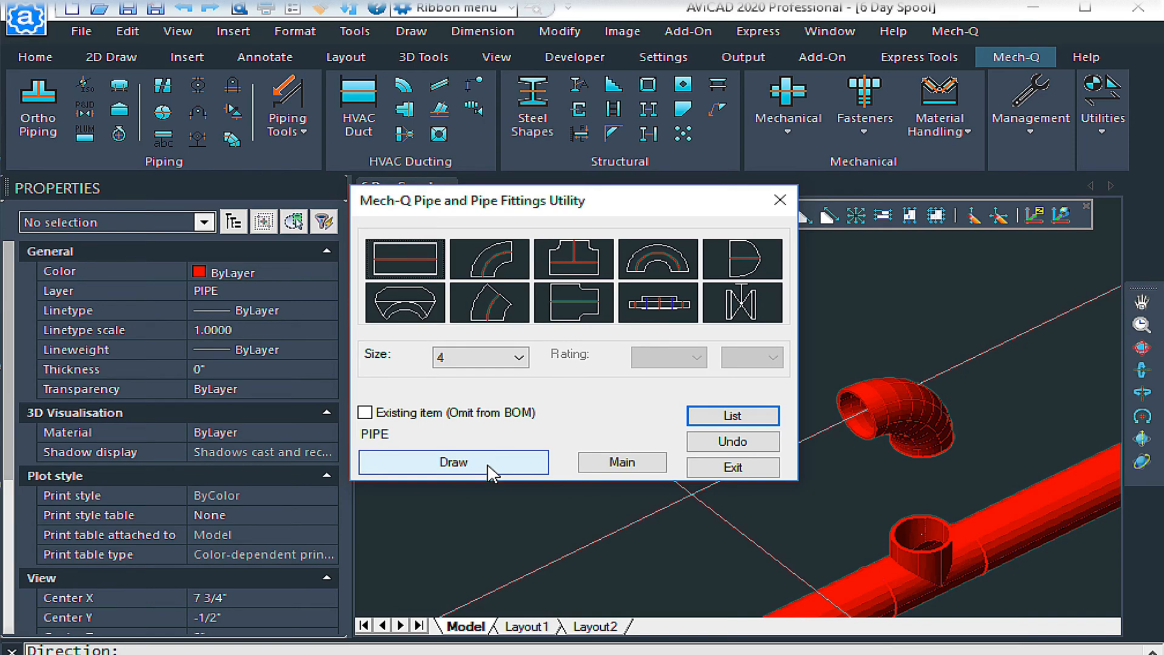
# Draw a 4-inch pipe from the flange outlet to a bend at the reference-line crossing, accepting weld gaps.
pyautogui.click(452, 462)
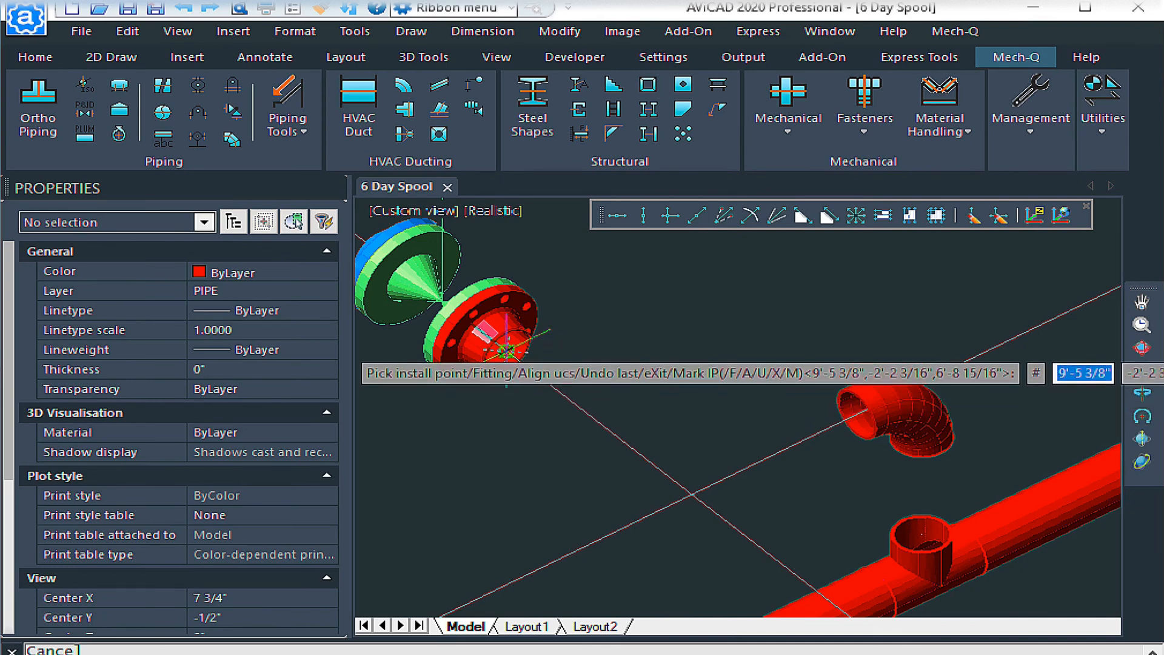
pyautogui.click(512, 355)
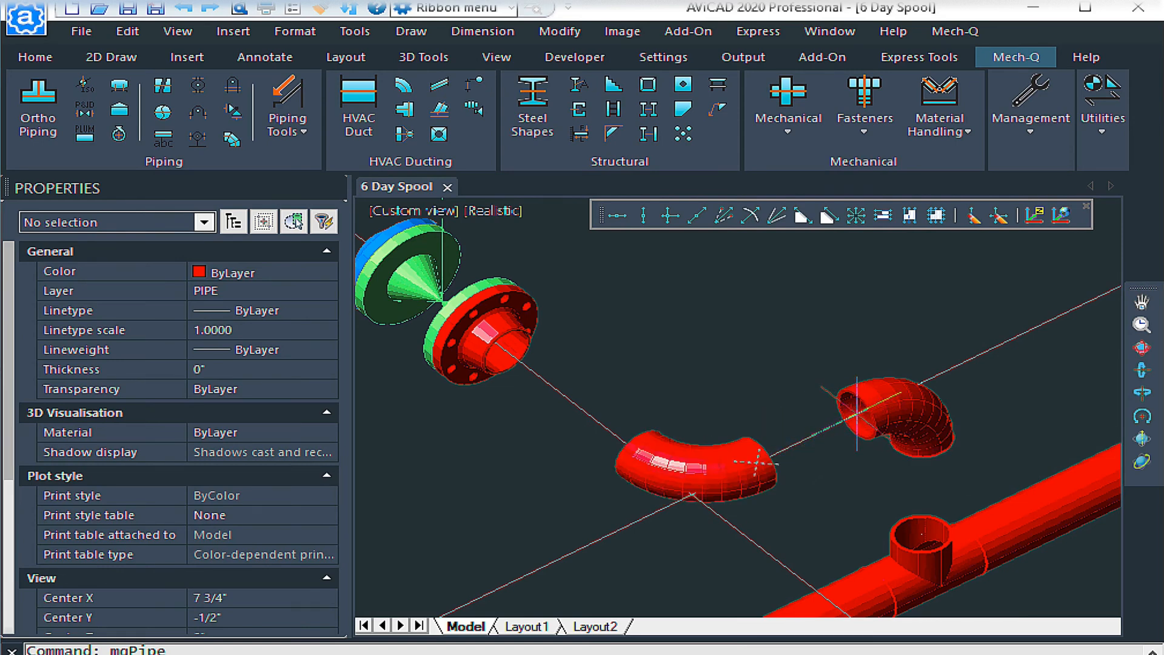
pyautogui.click(852, 400)
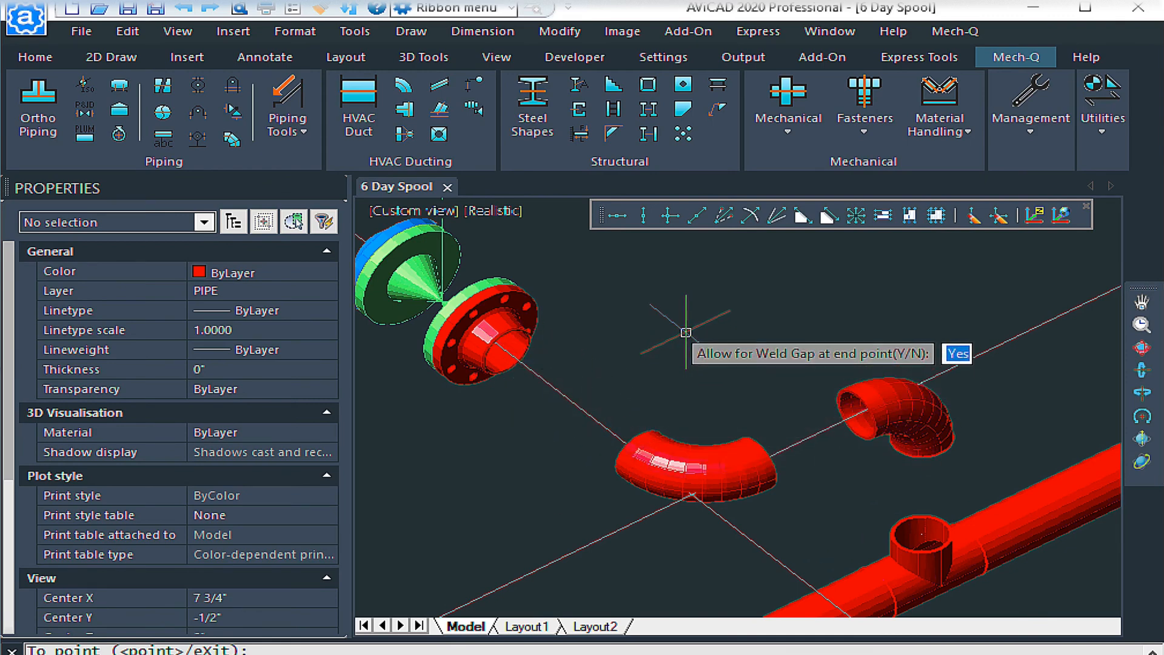
pyautogui.click(957, 353)
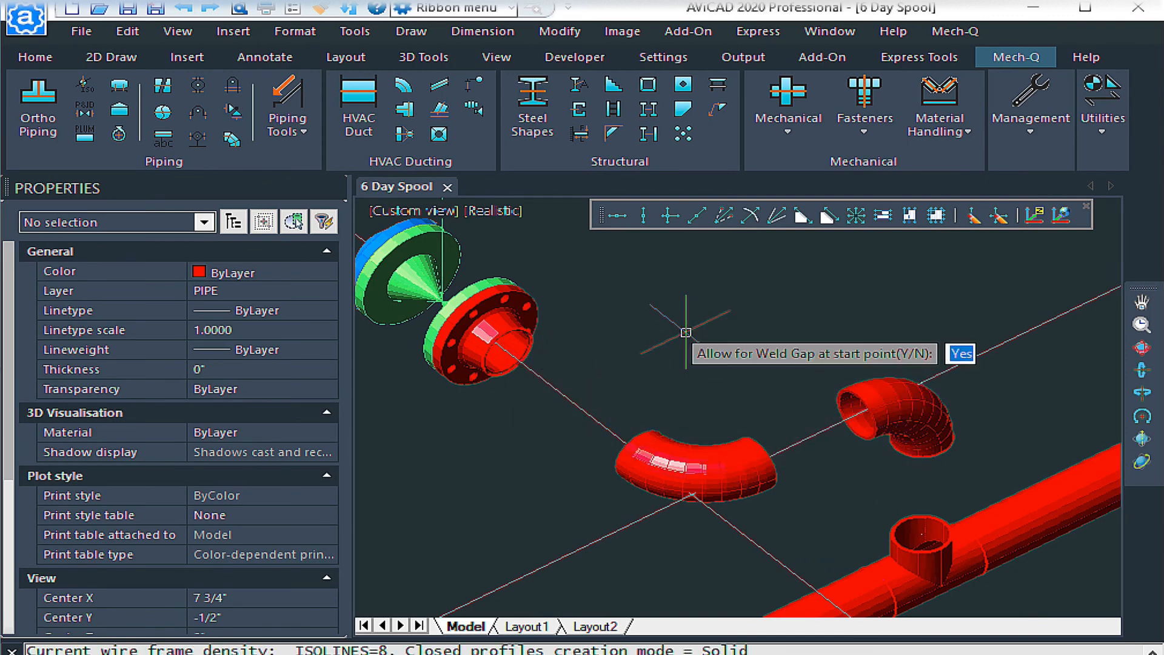
pyautogui.click(960, 353)
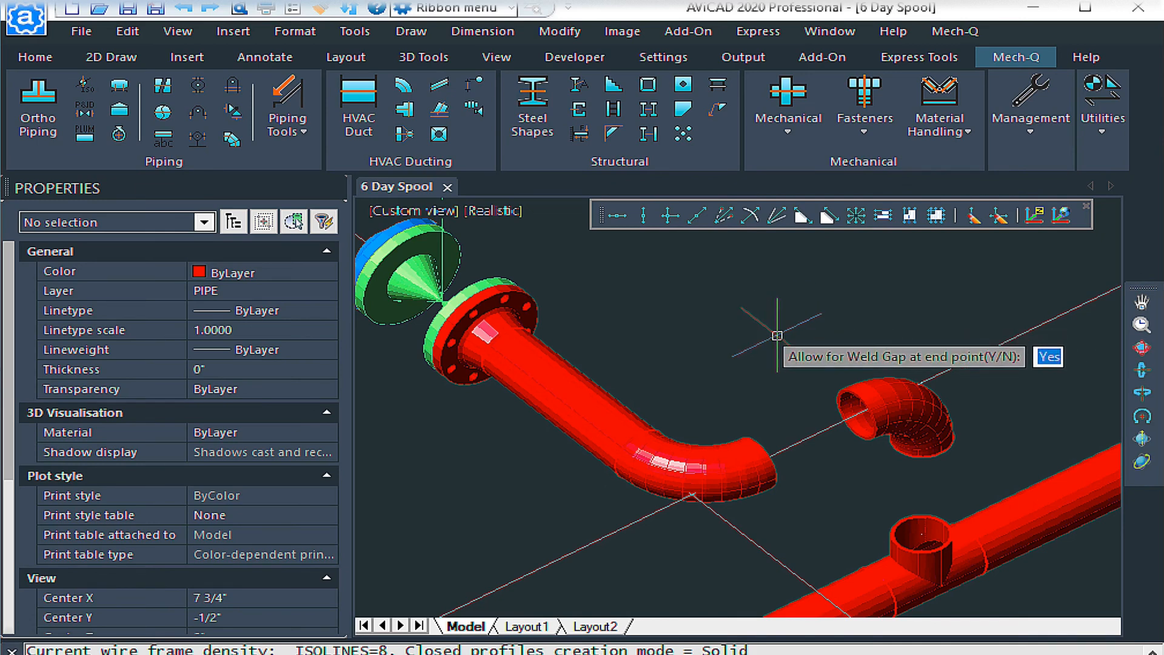
pyautogui.click(1048, 356)
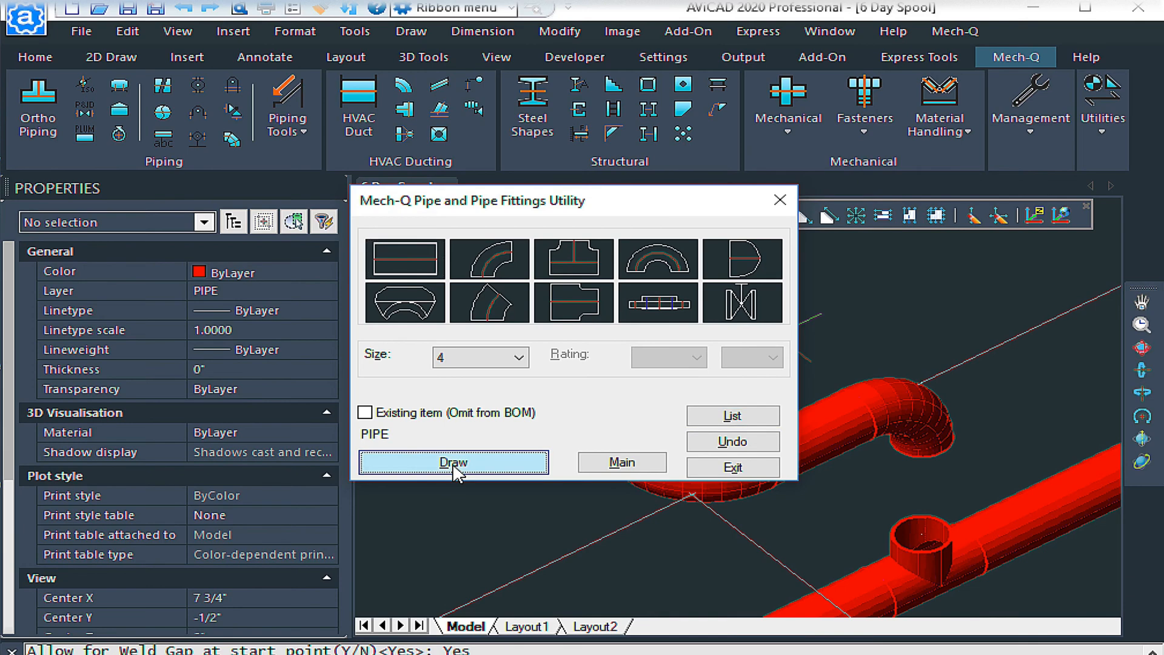
# Draw the pipe from the elbow's open end down to the tee branch with weld gap, then exit the utility.
pyautogui.click(453, 462)
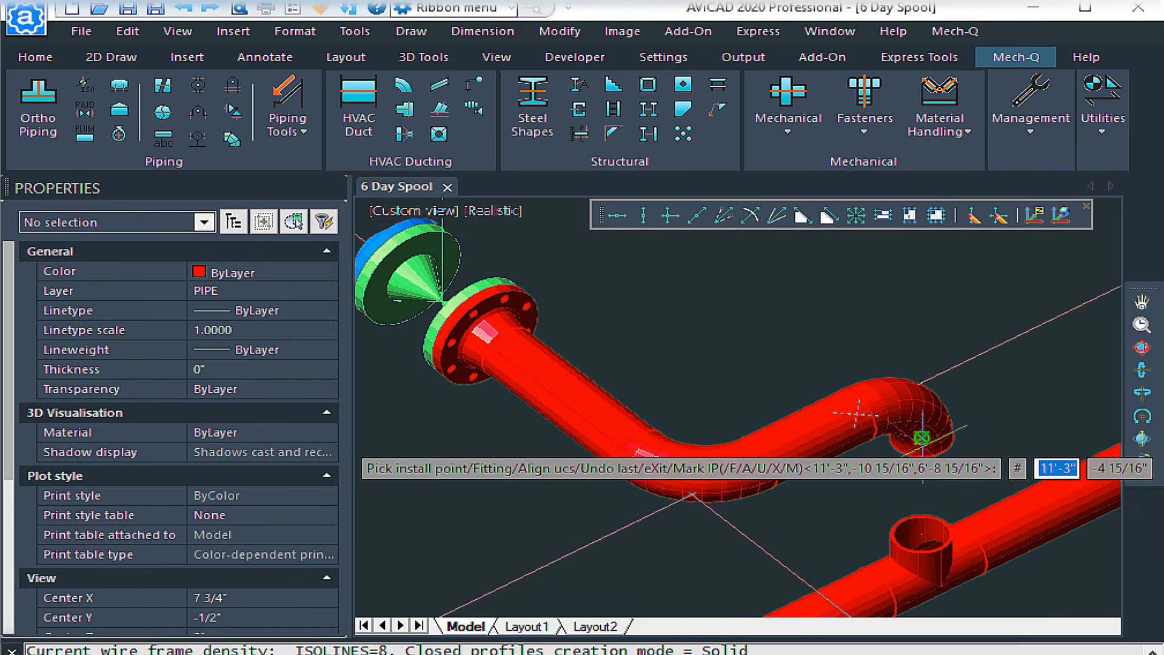
pyautogui.click(921, 427)
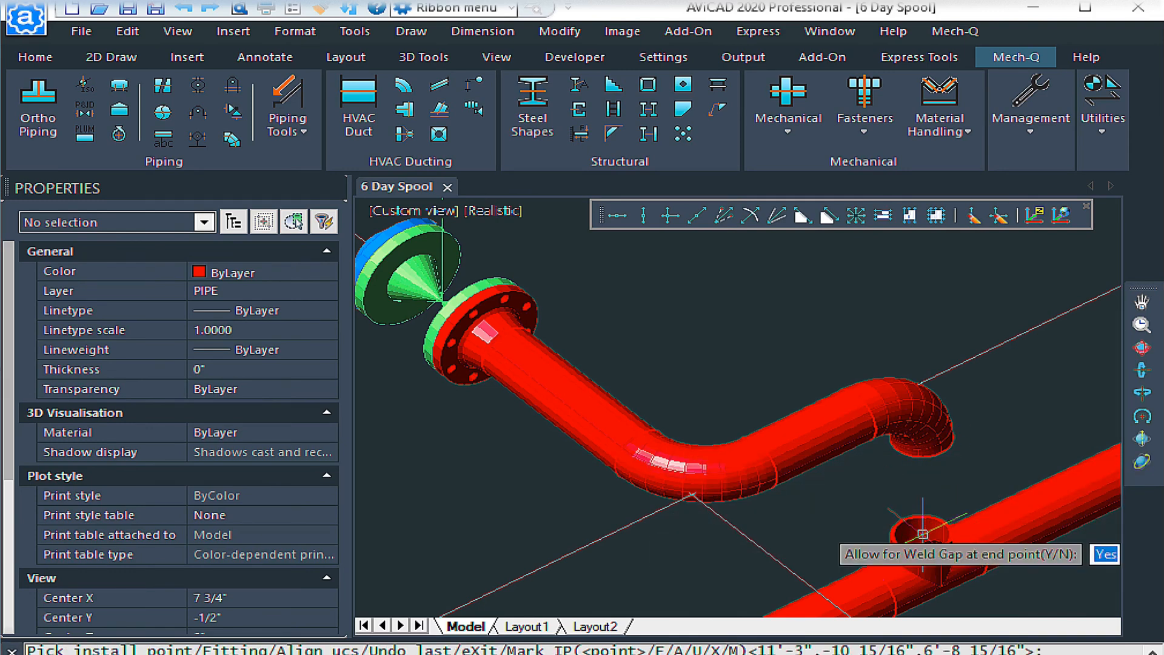
pyautogui.click(1105, 553)
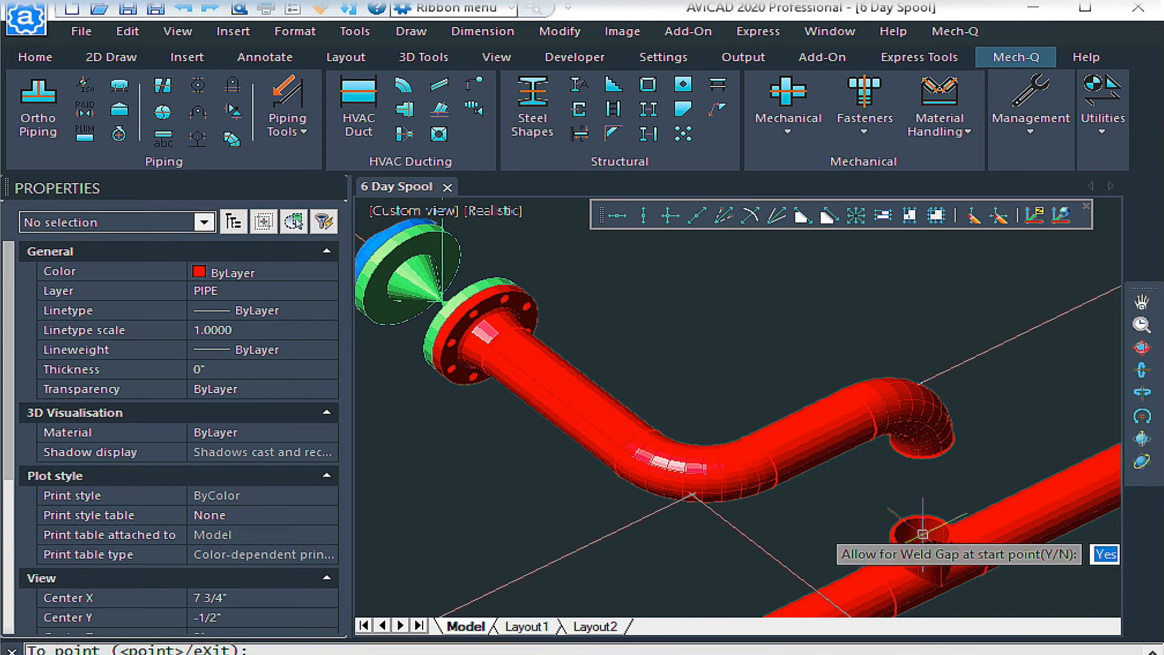
pyautogui.click(1104, 554)
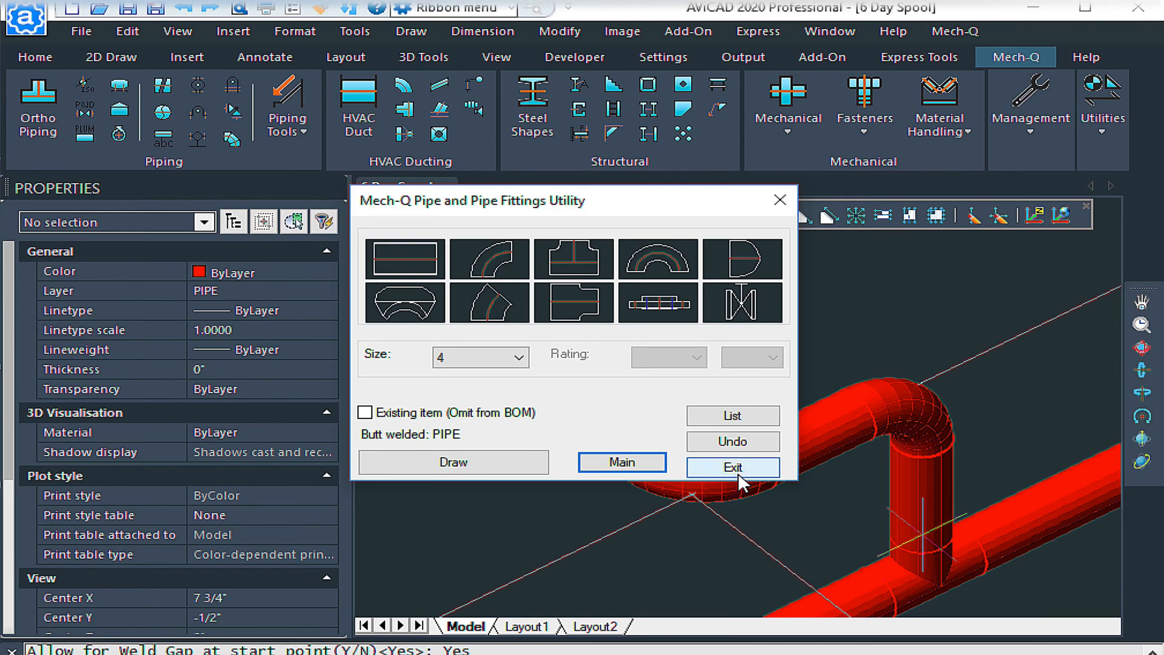
pyautogui.click(731, 467)
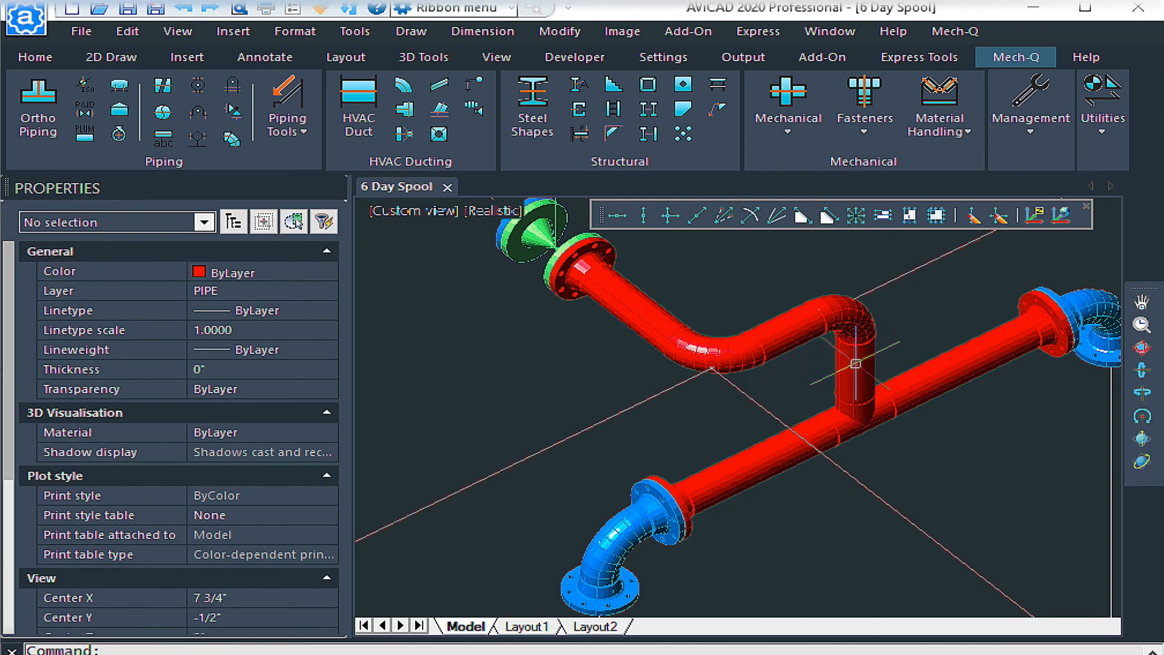
pyautogui.moveTo(880, 507)
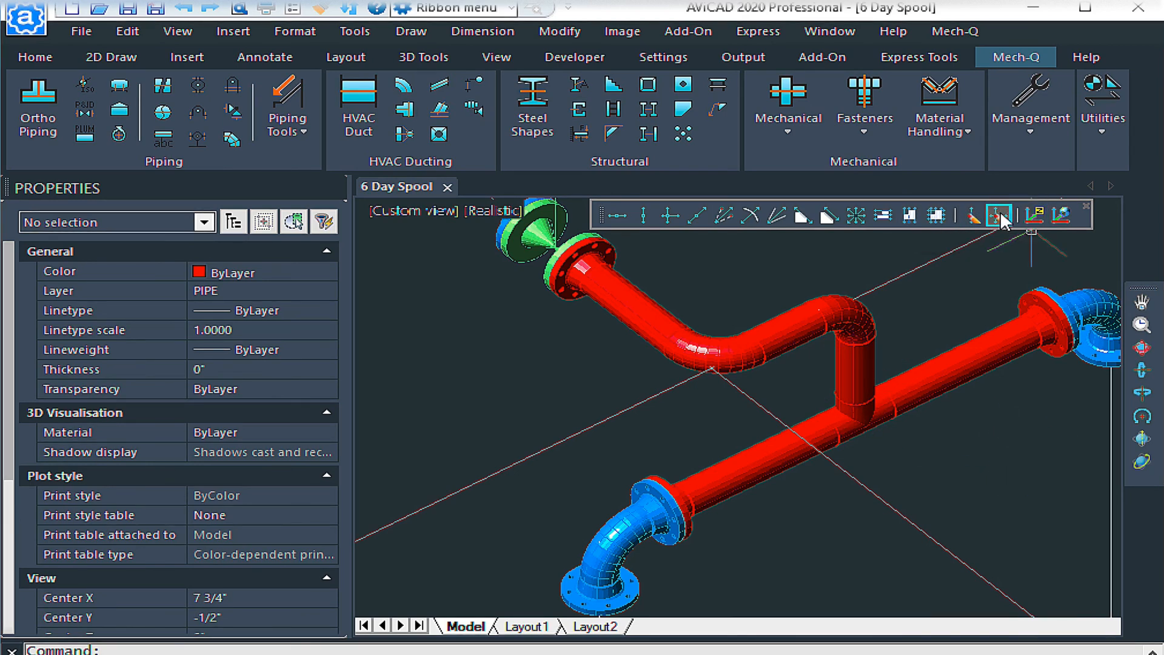
pyautogui.moveTo(1000, 216)
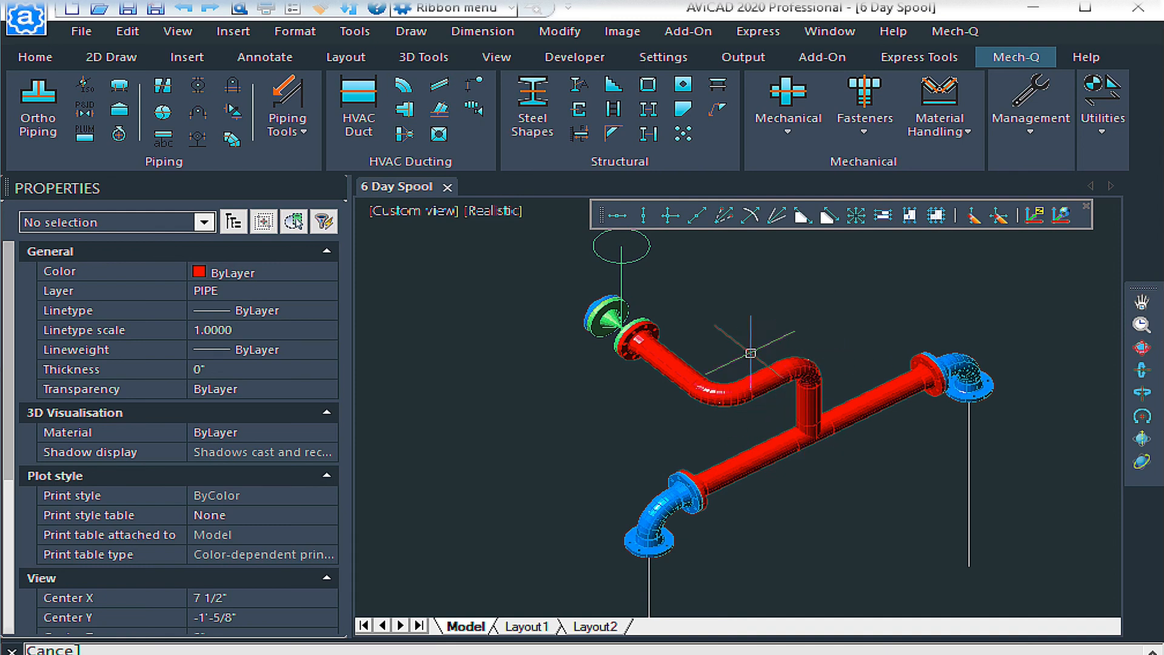
pyautogui.moveTo(804, 434)
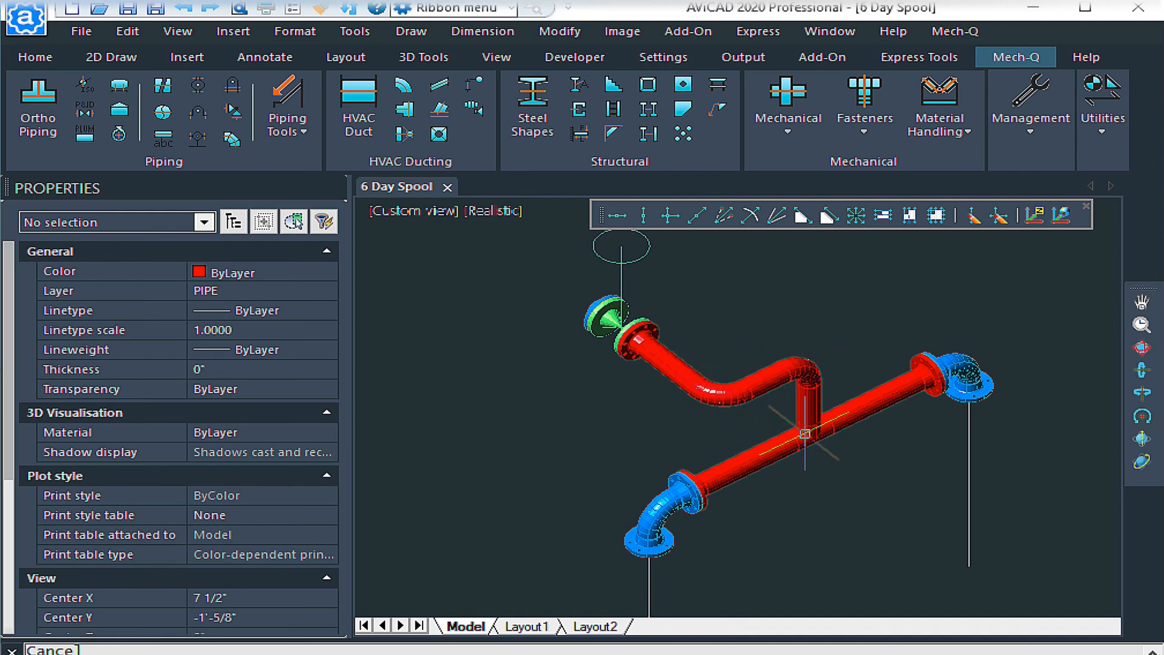